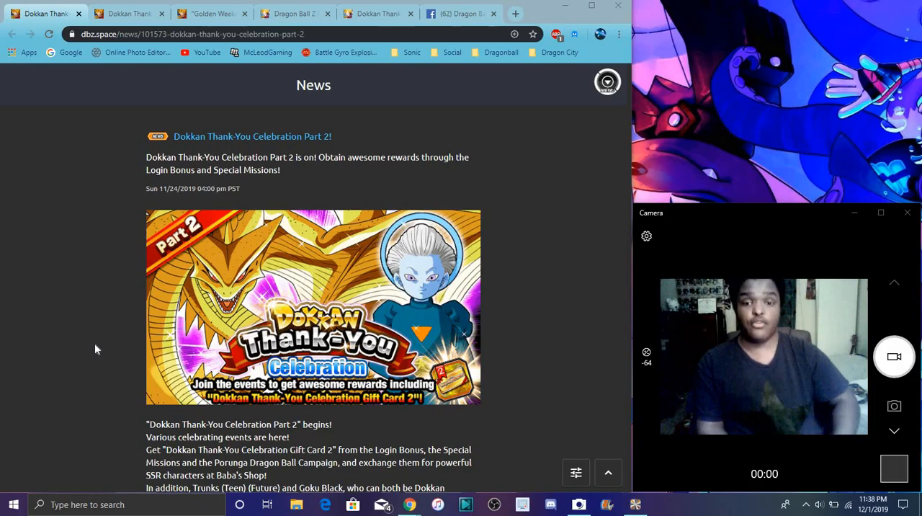
Step: Scroll down the news post to the Beginner's Pack Contents Renewal and Daily Capsule banners
scroll("down", 3)
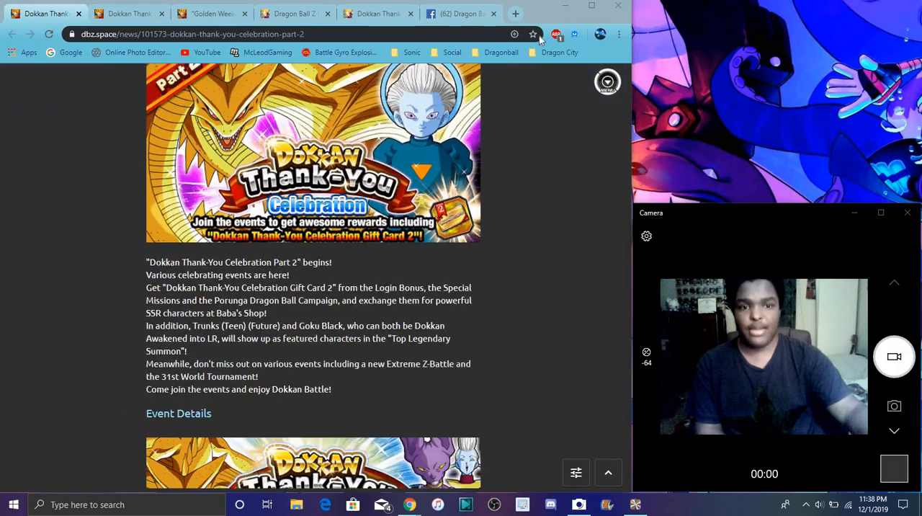
scroll("down", 3)
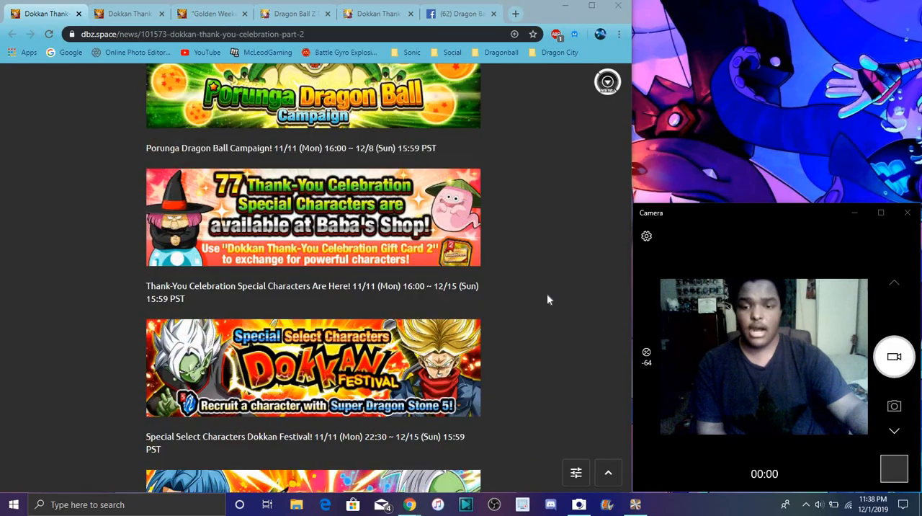
scroll("down", 3)
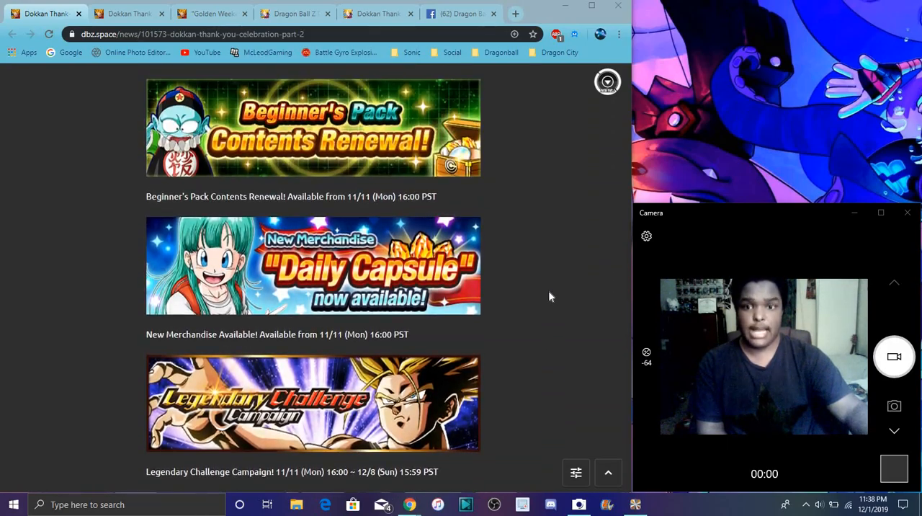
scroll("down", 3)
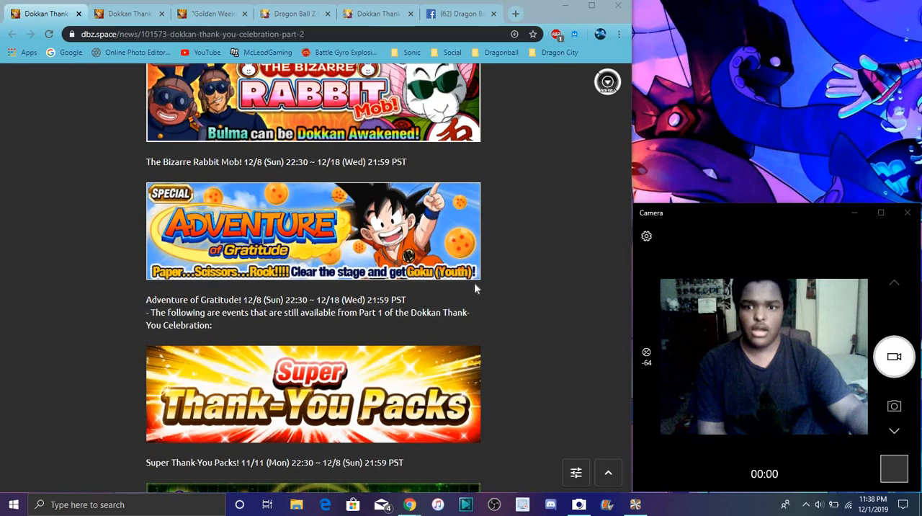
scroll("down", 3)
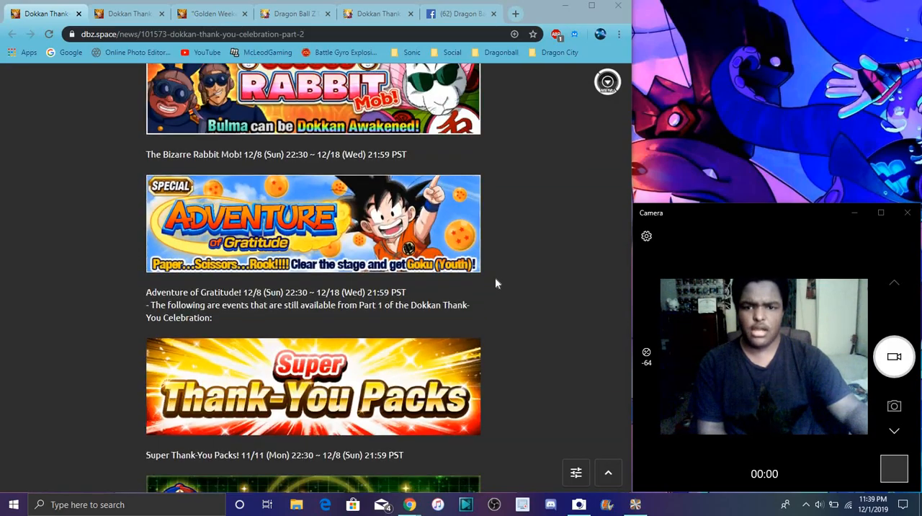
scroll("down", 3)
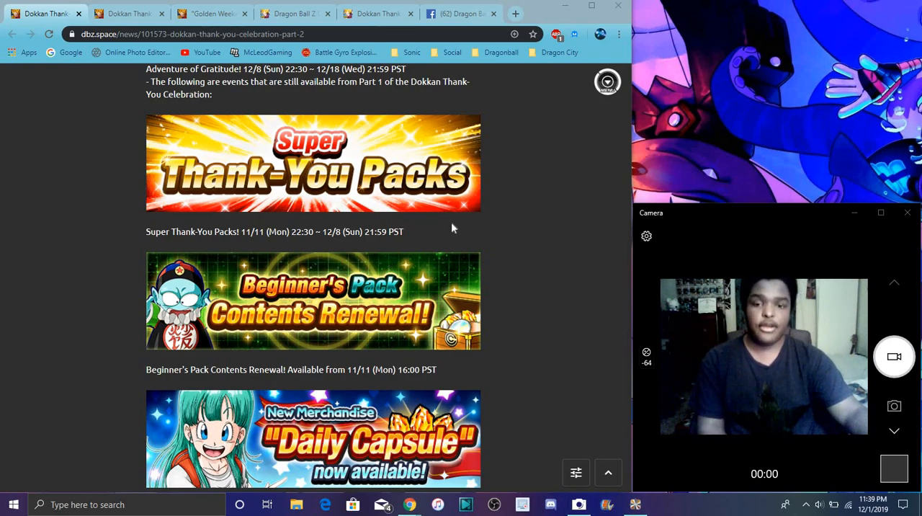
scroll("down", 3)
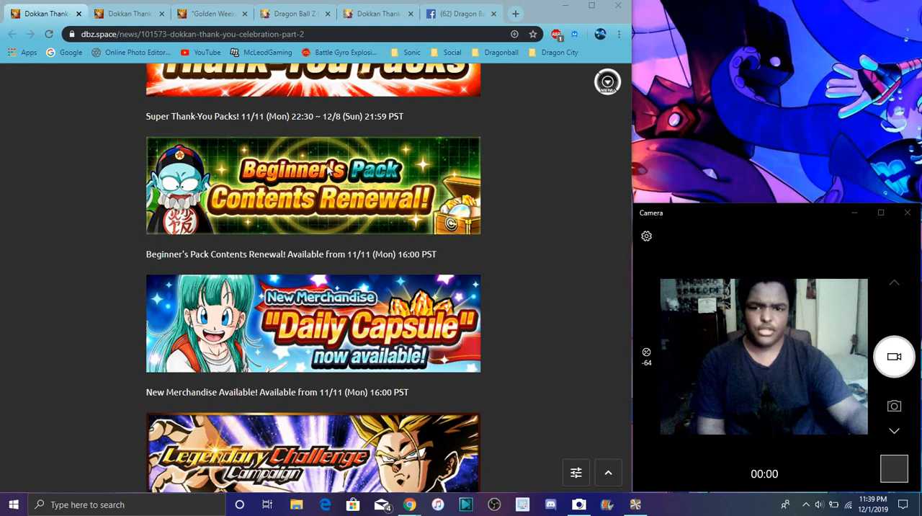
mouse_move(501, 187)
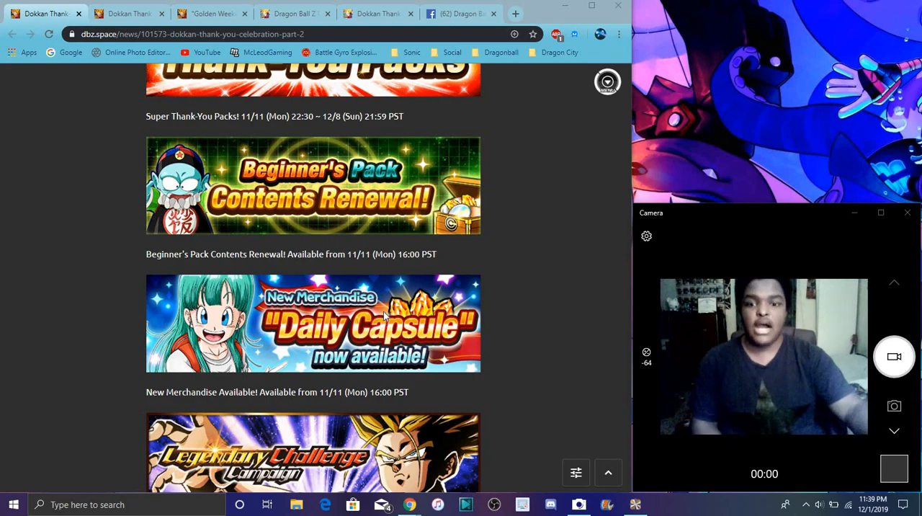
mouse_move(525, 351)
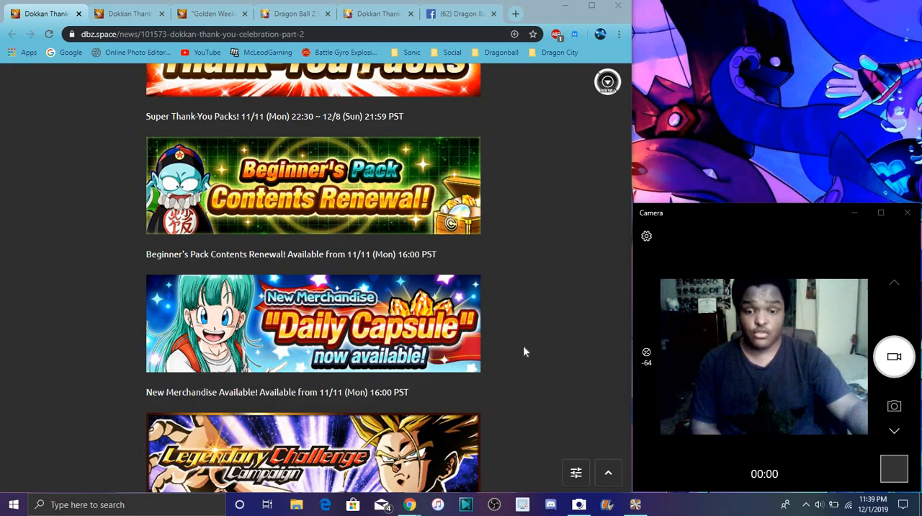
Step: Scroll further to the Baba's Shop, Special Select Characters and Dual Dokkan Festival banners
scroll("down", 3)
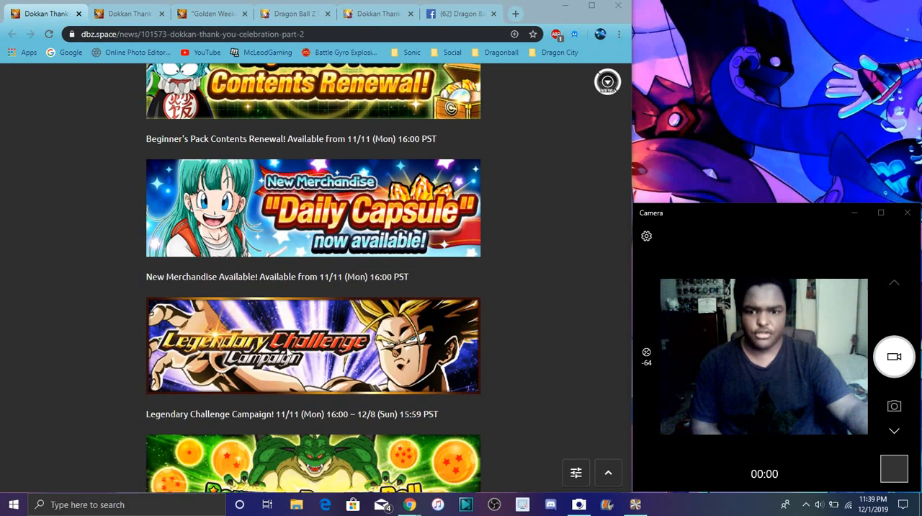
scroll("down", 3)
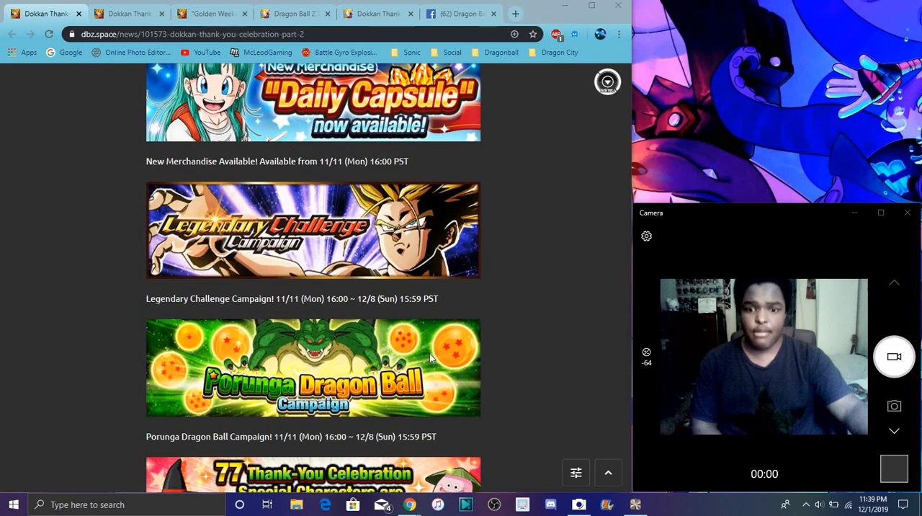
mouse_move(469, 291)
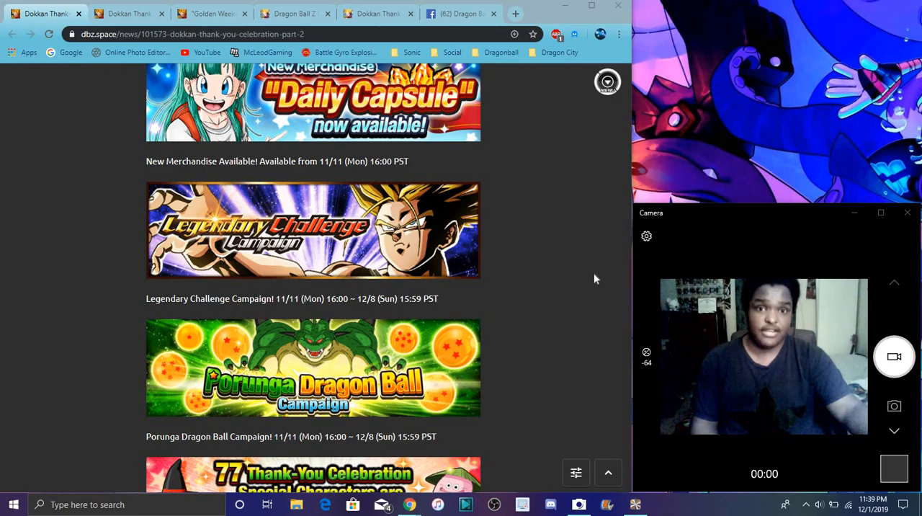
scroll("down", 3)
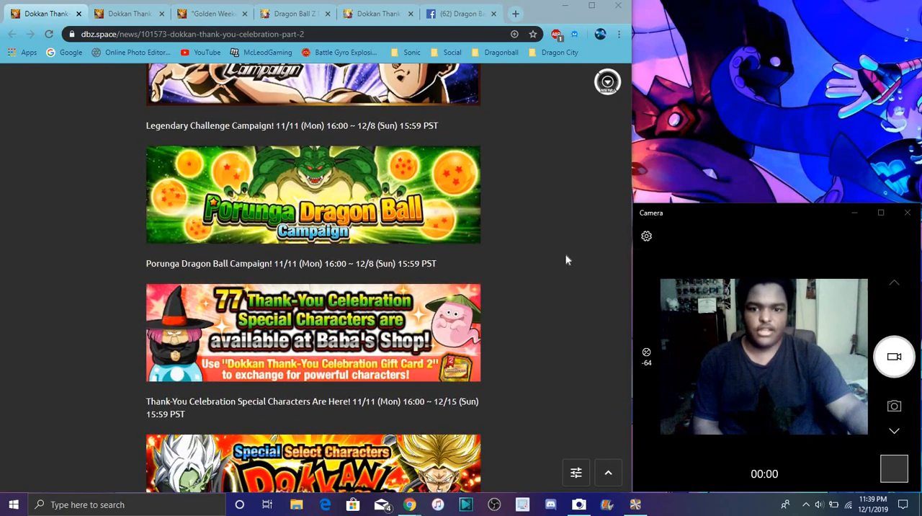
scroll("down", 3)
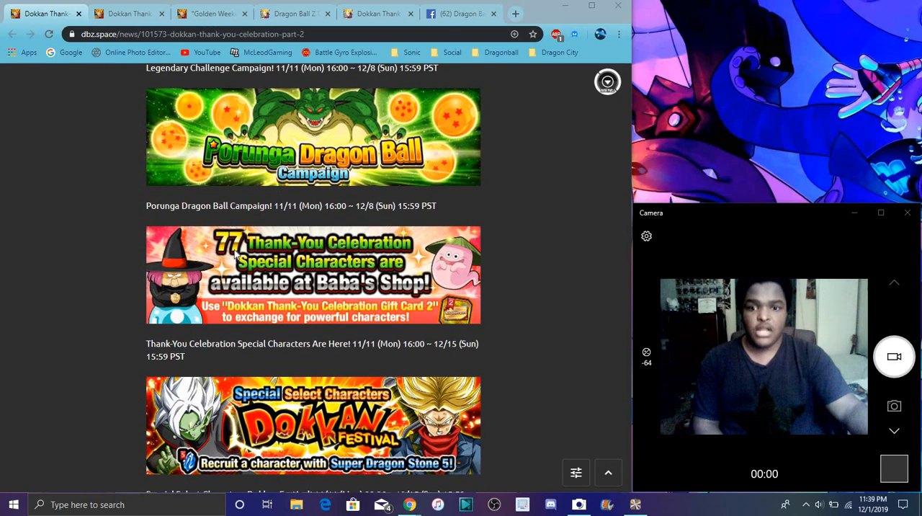
mouse_move(271, 306)
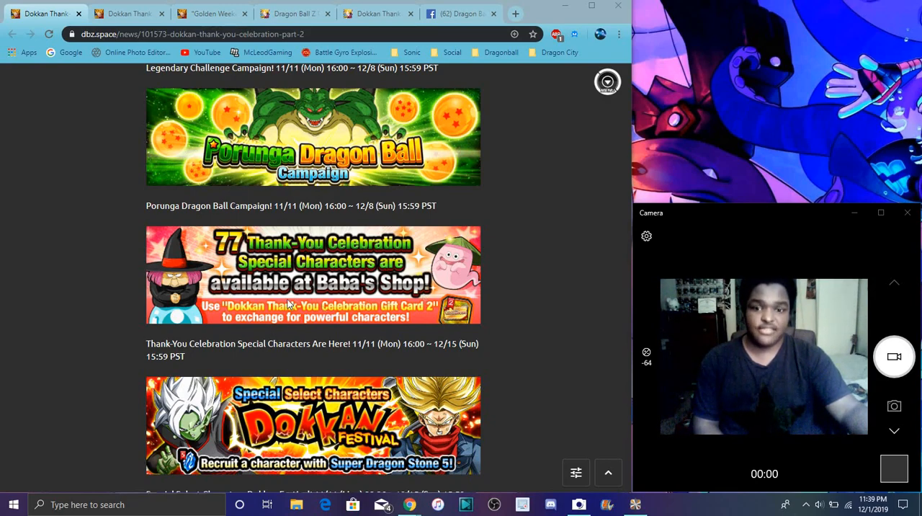
mouse_move(444, 275)
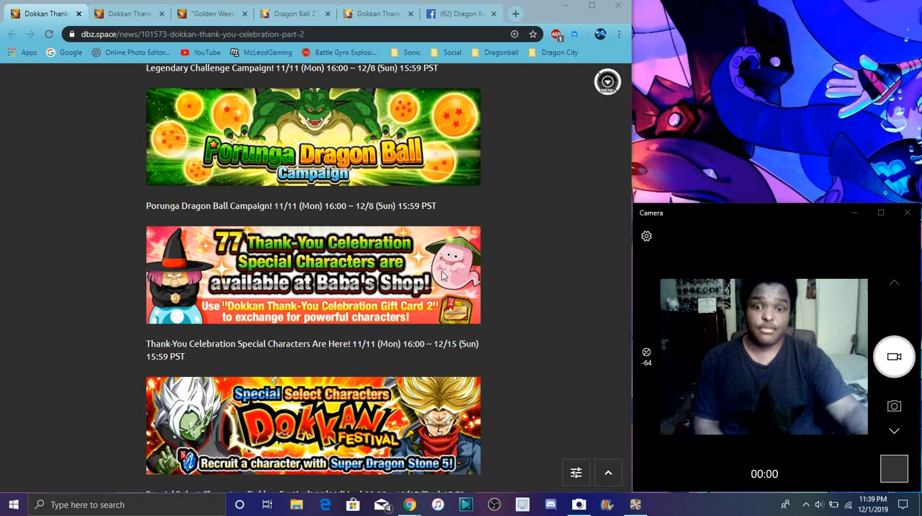
mouse_move(496, 268)
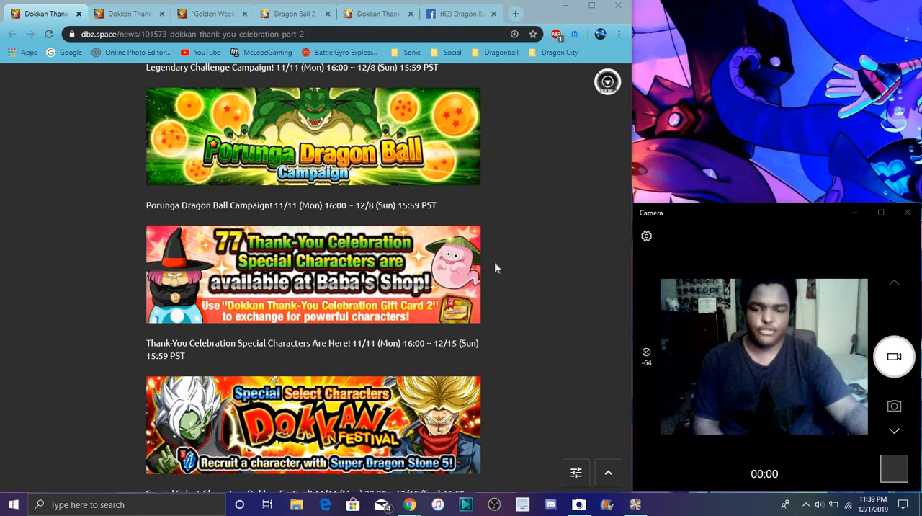
scroll("down", 3)
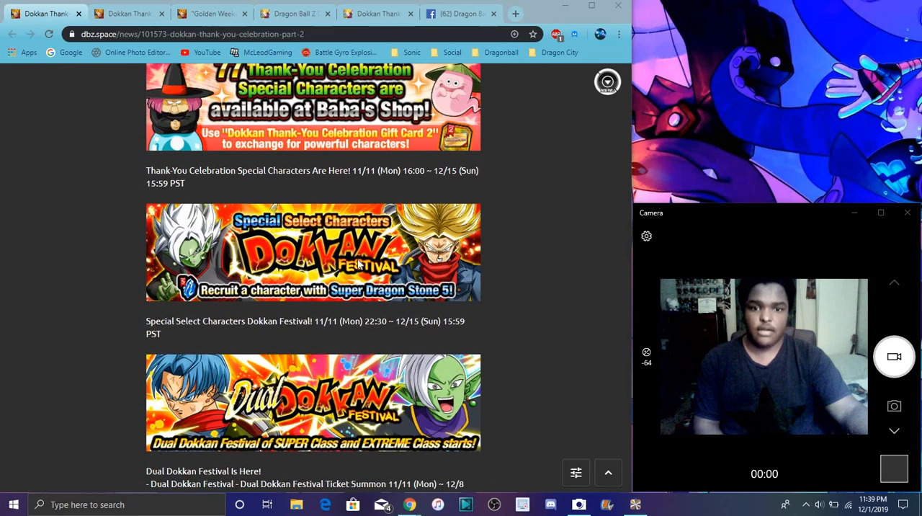
mouse_move(444, 242)
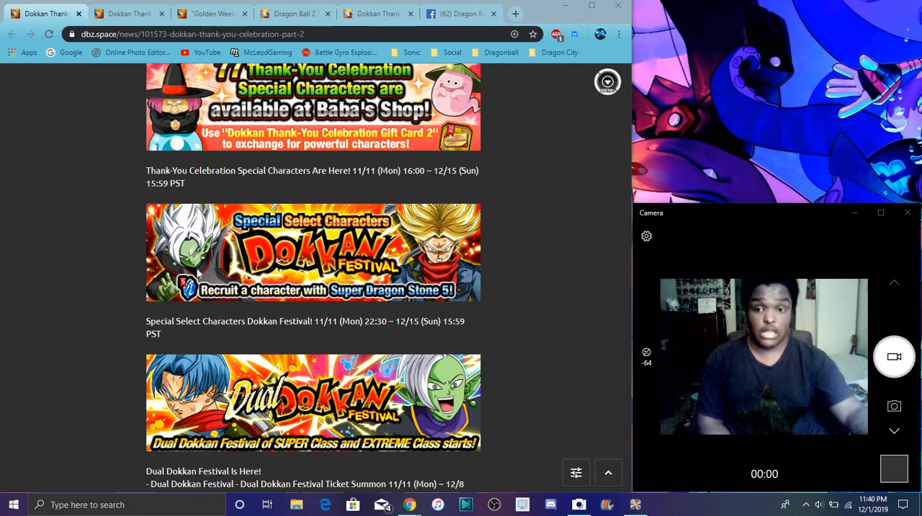
scroll("down", 3)
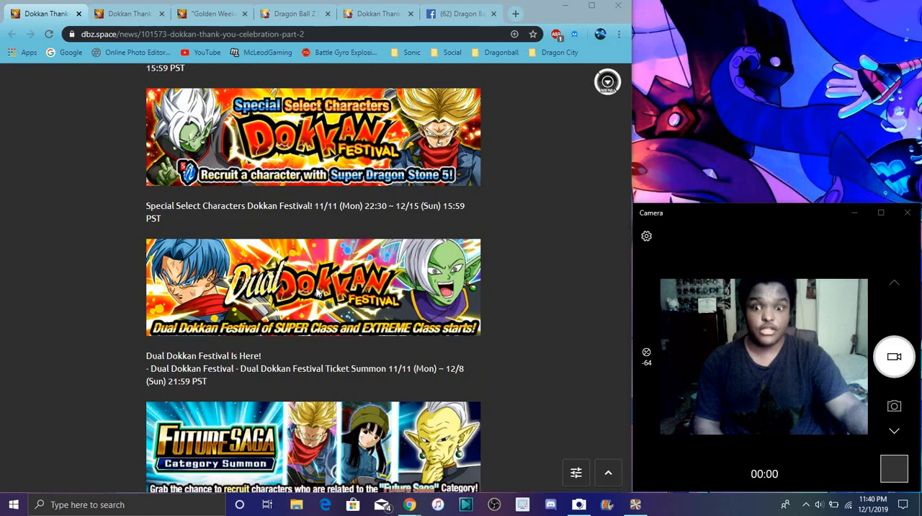
scroll("down", 3)
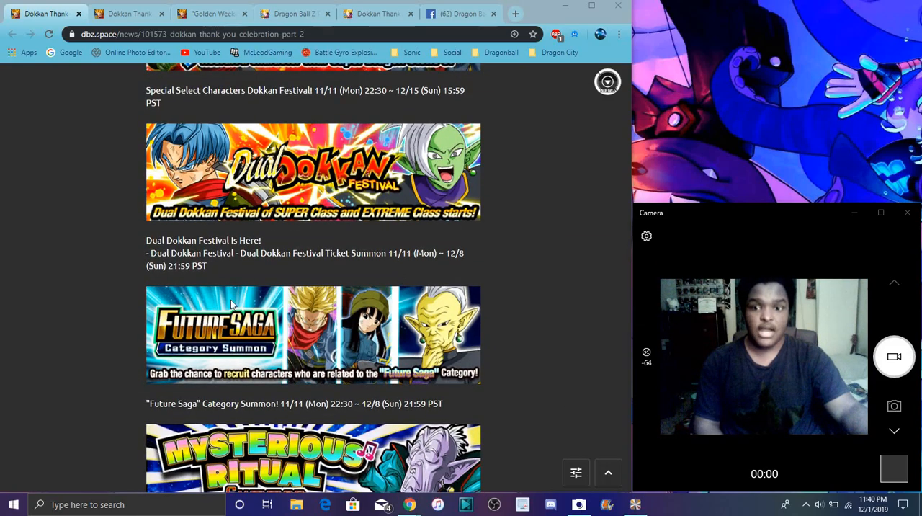
scroll("down", 3)
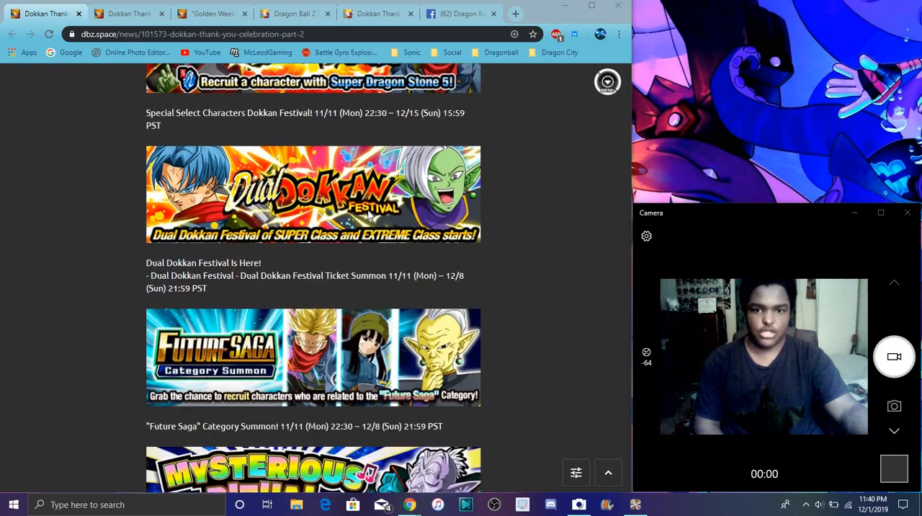
scroll("down", 3)
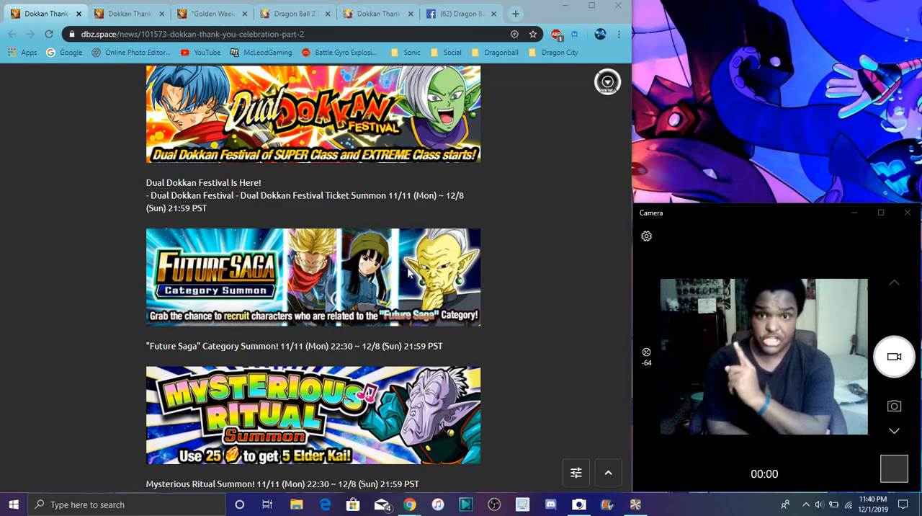
mouse_move(435, 345)
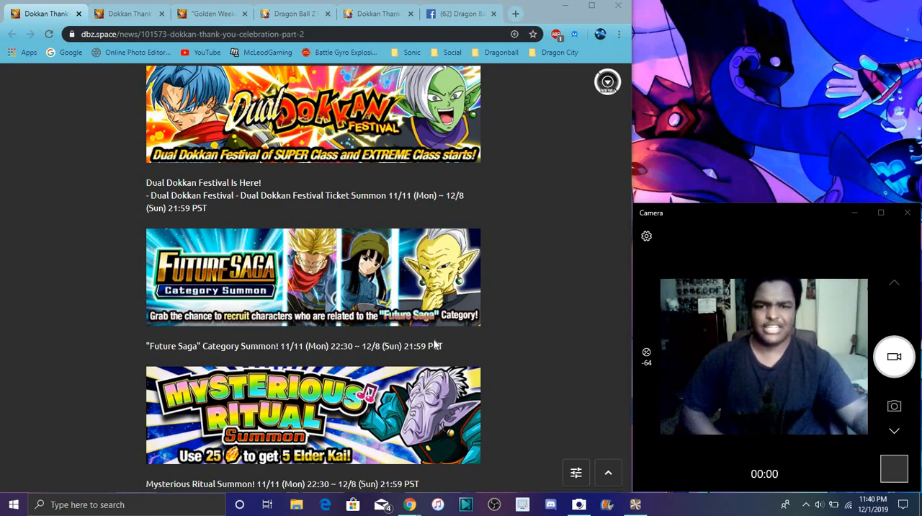
scroll("down", 3)
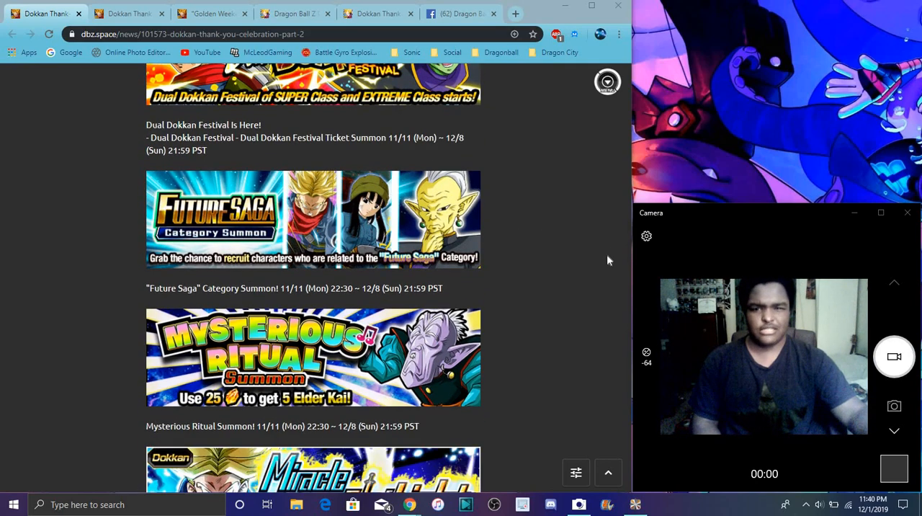
mouse_move(514, 245)
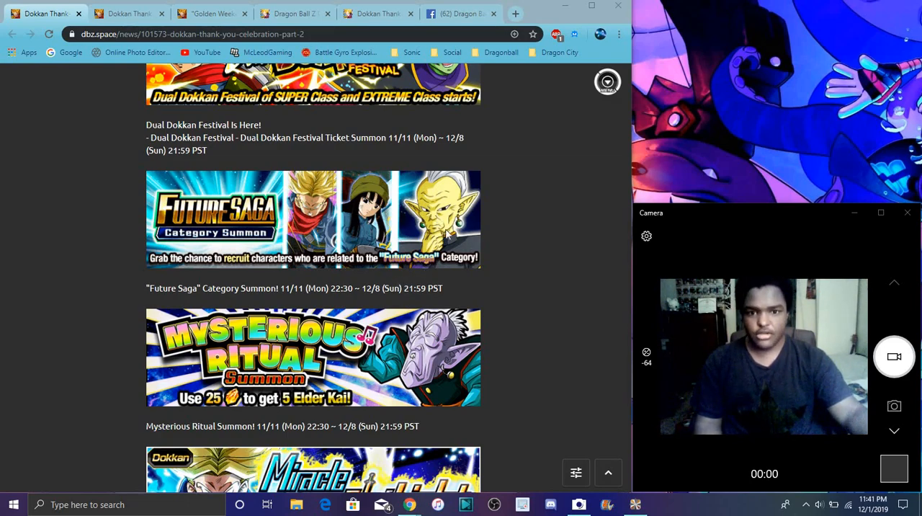
mouse_move(479, 184)
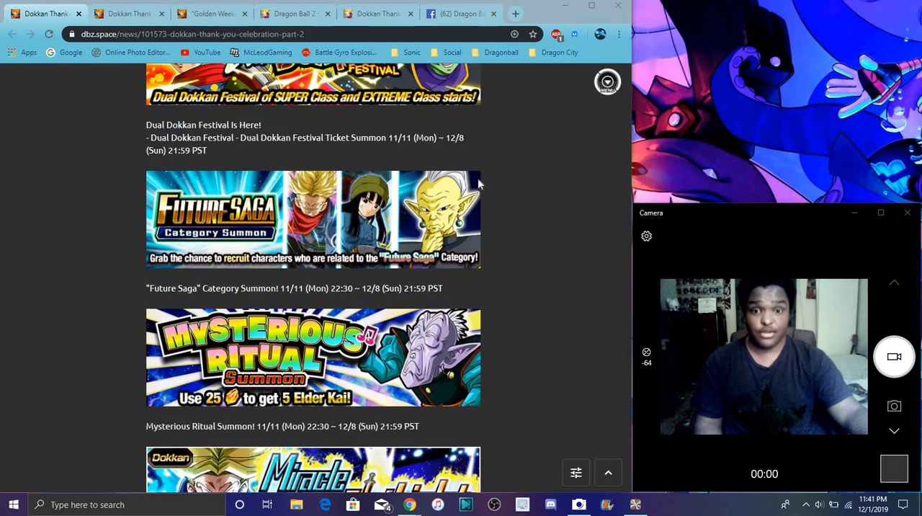
mouse_move(390, 222)
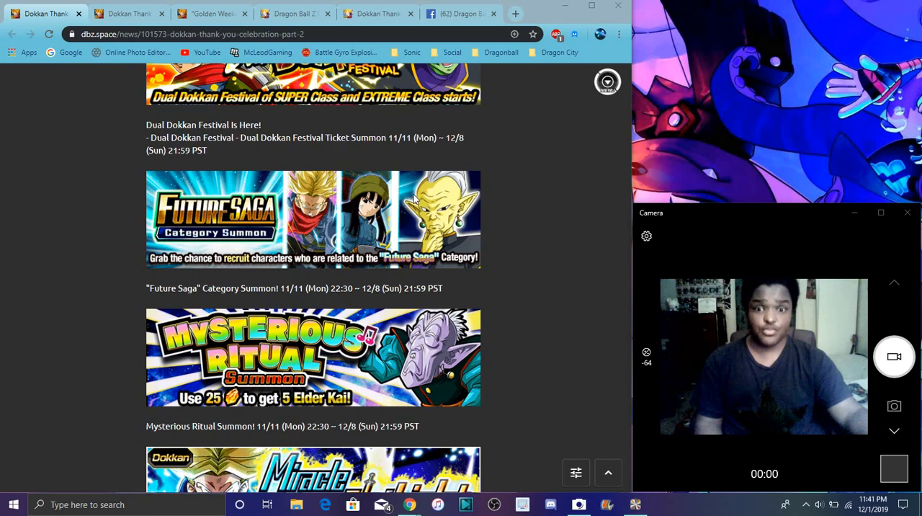
mouse_move(369, 230)
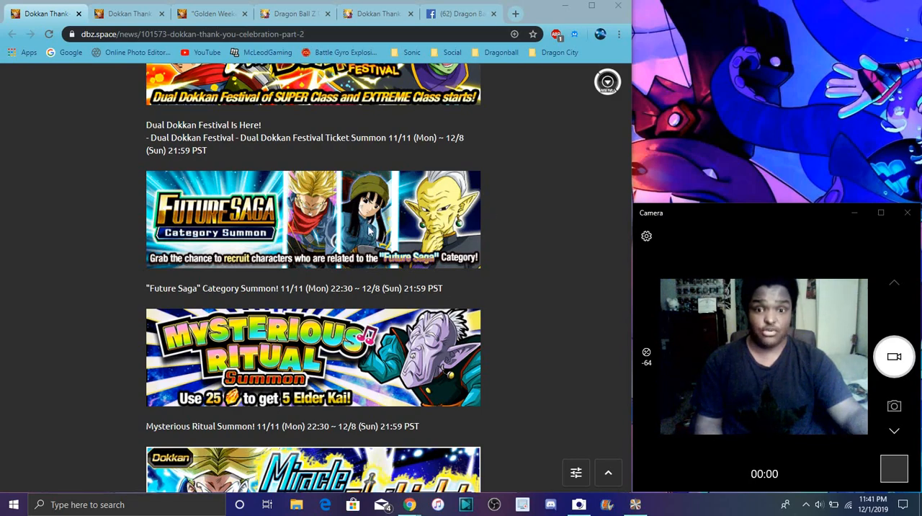
mouse_move(473, 294)
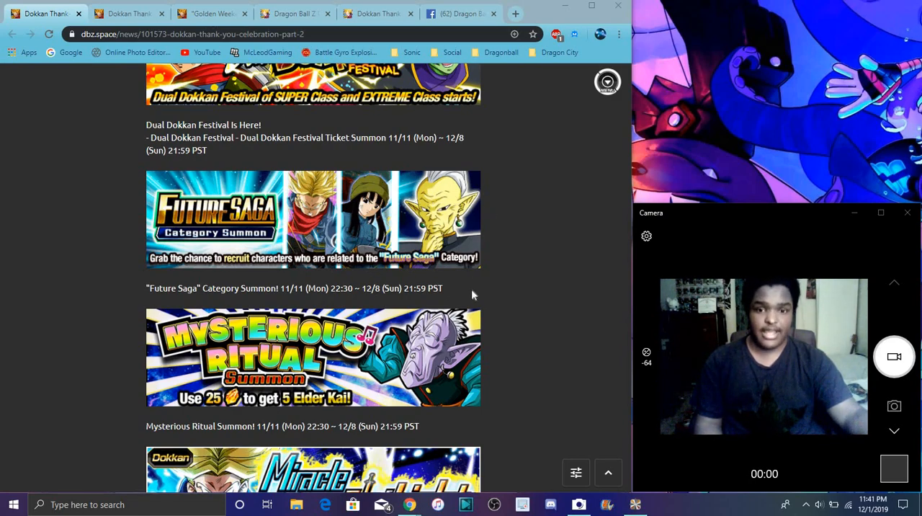
Step: Scroll down the post to the Super Battle Road and Reward Boost banners
scroll("down", 3)
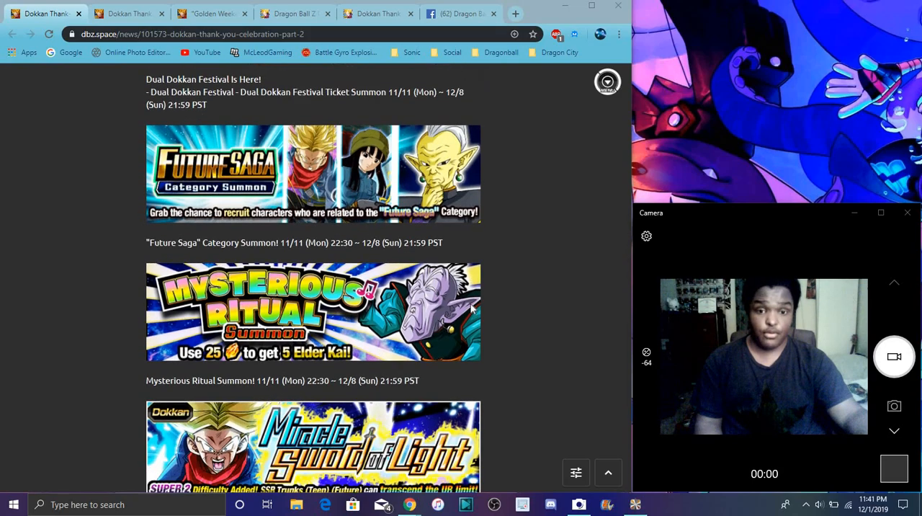
scroll("down", 3)
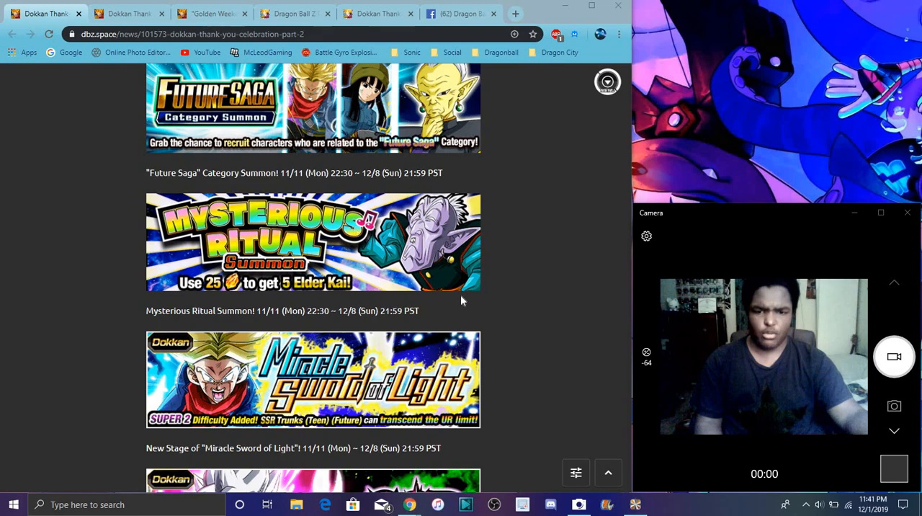
mouse_move(536, 350)
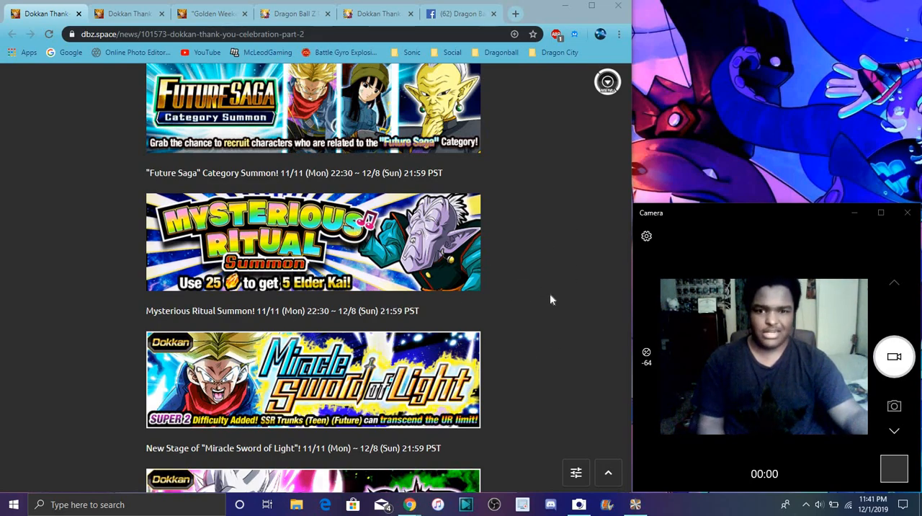
scroll("down", 3)
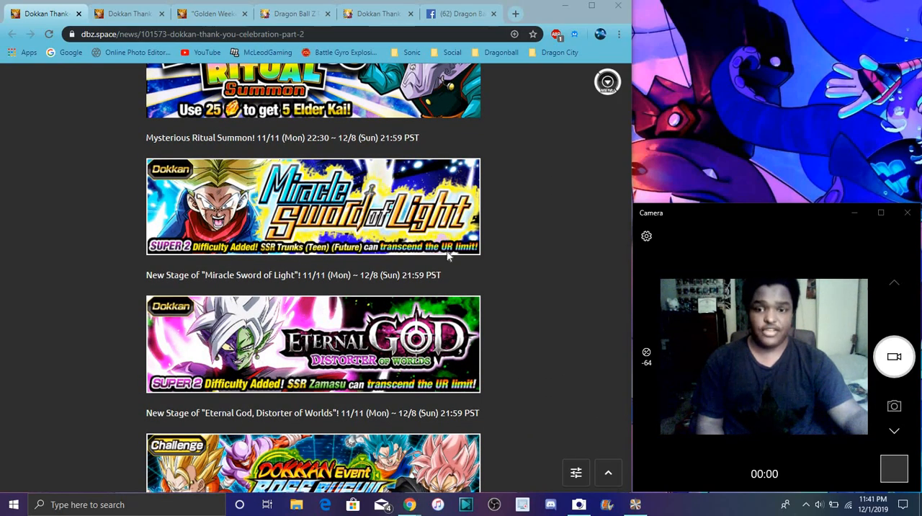
scroll("down", 3)
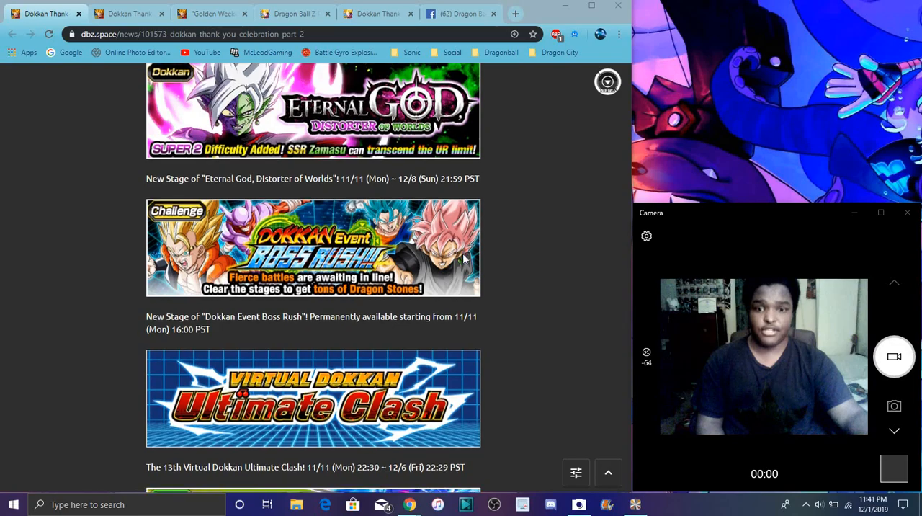
scroll("down", 3)
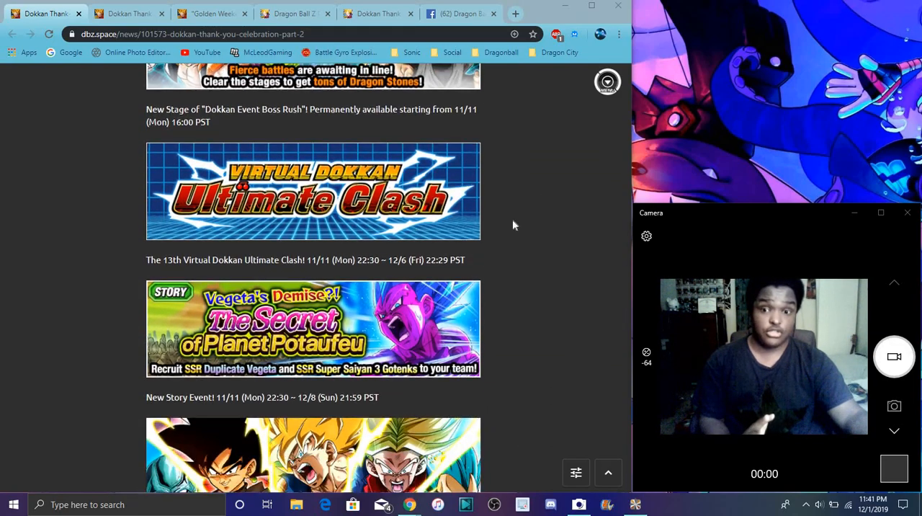
scroll("down", 3)
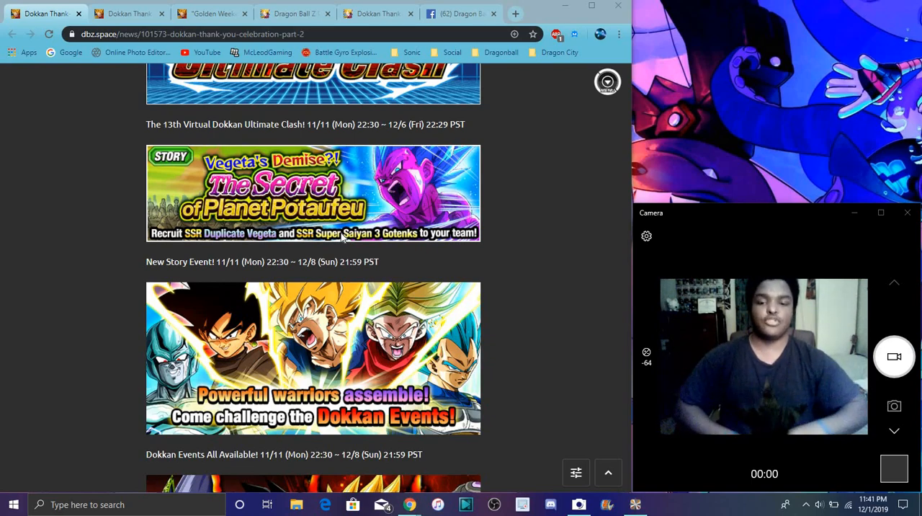
scroll("down", 3)
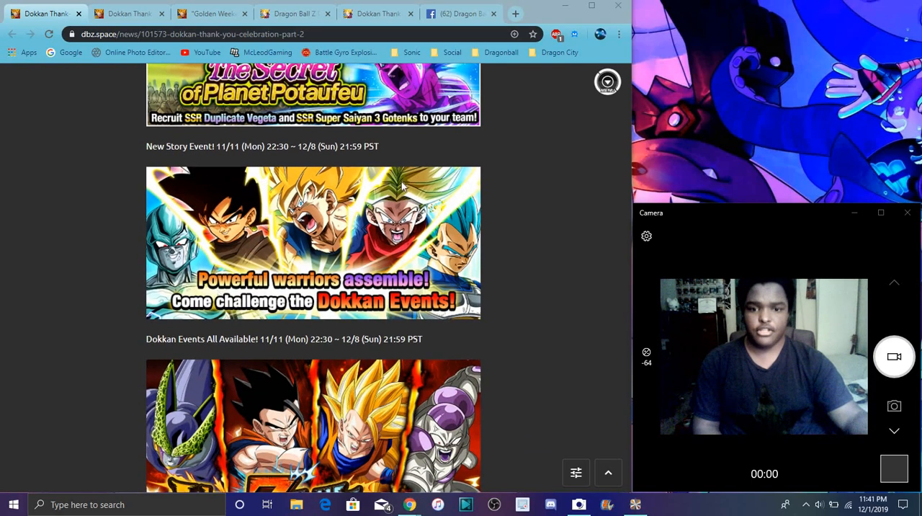
mouse_move(530, 271)
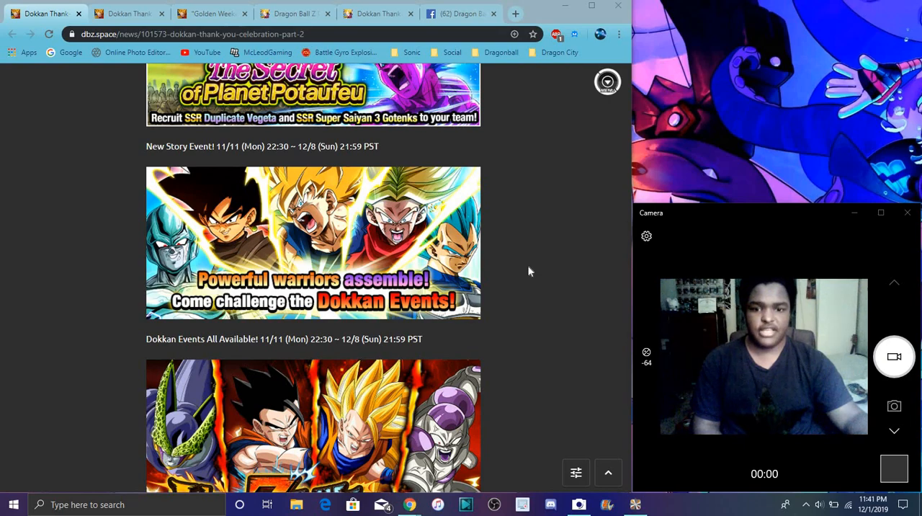
Step: Continue scrolling until the Rank EXP from Quests Quadrupled banner is showing
scroll("down", 3)
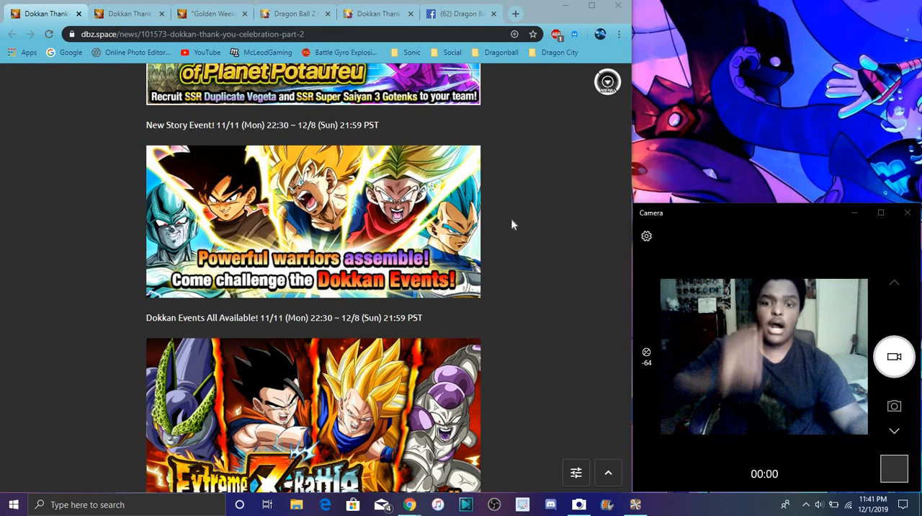
scroll("down", 3)
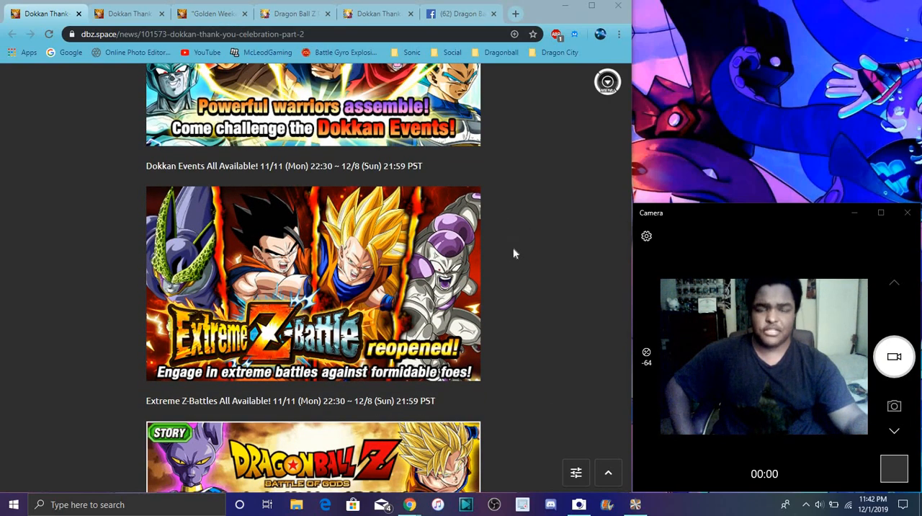
mouse_move(507, 268)
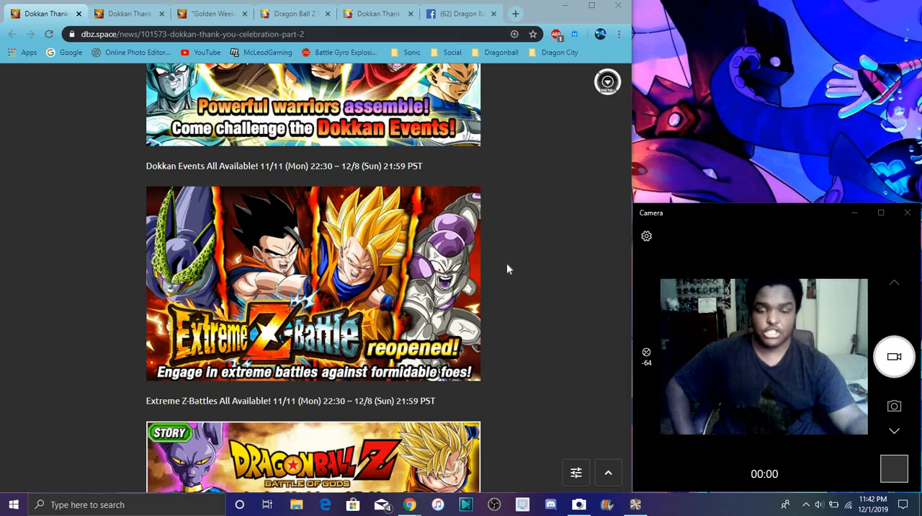
scroll("down", 3)
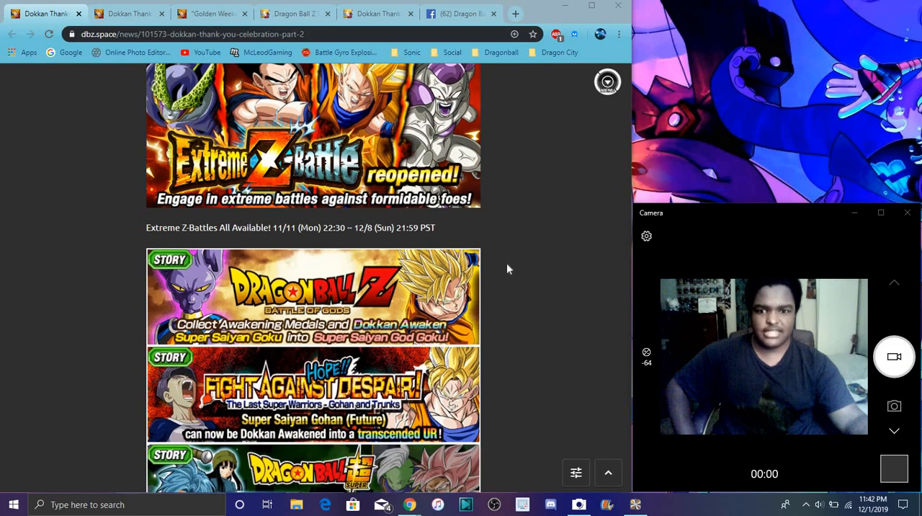
scroll("down", 3)
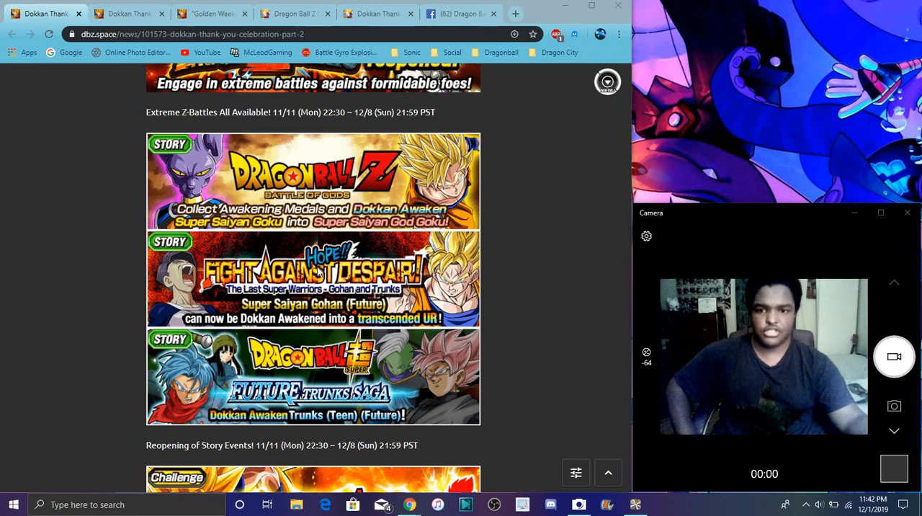
mouse_move(427, 307)
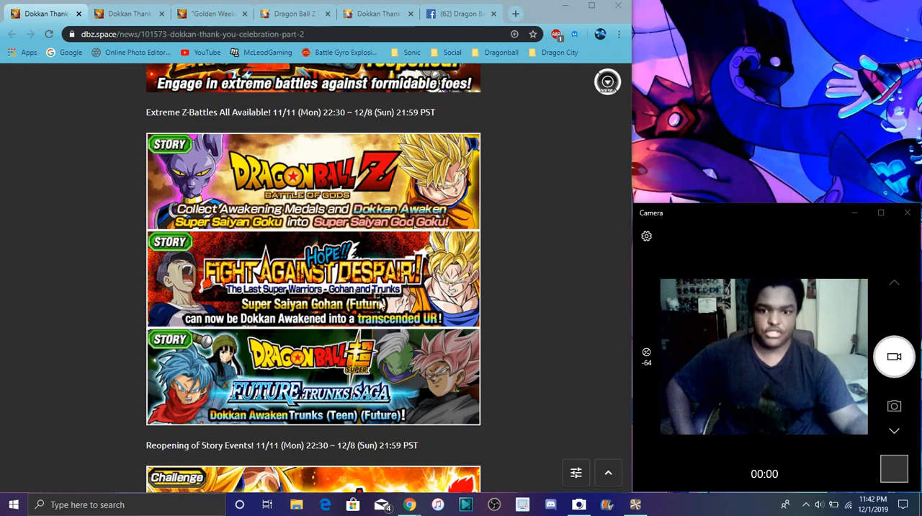
scroll("down", 3)
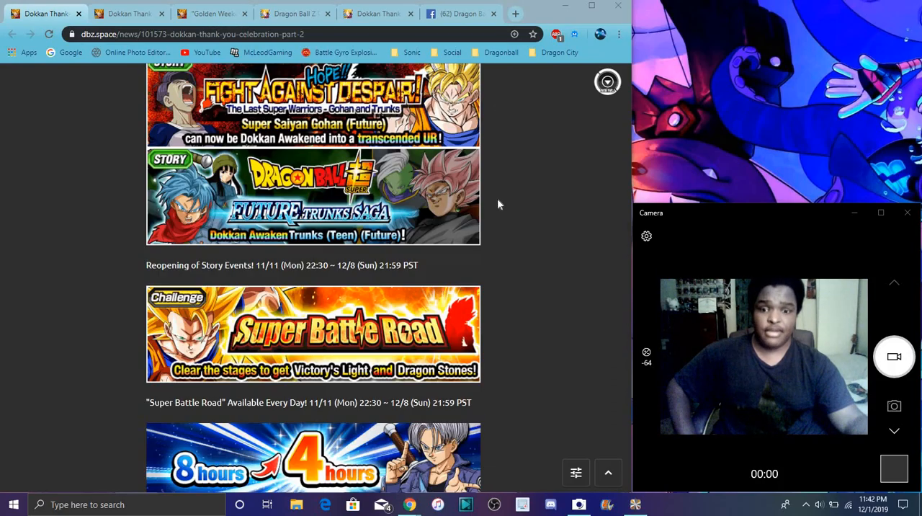
scroll("down", 3)
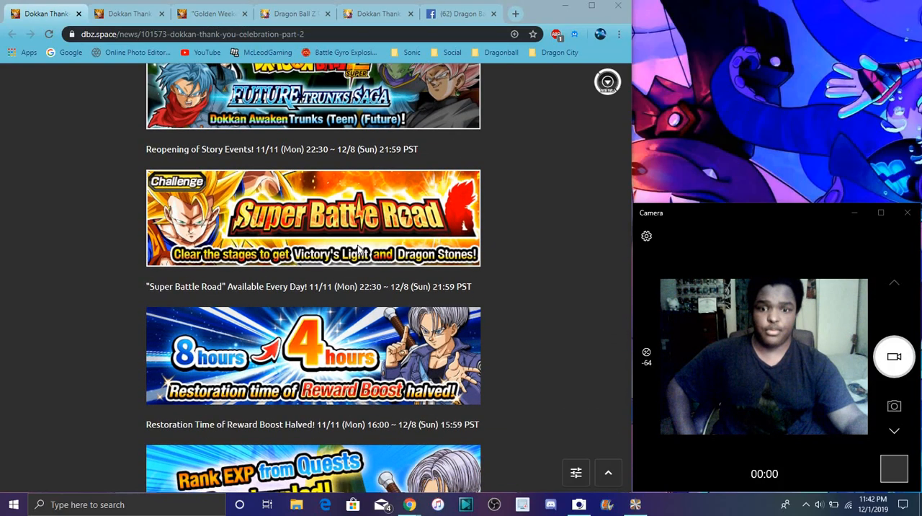
scroll("down", 3)
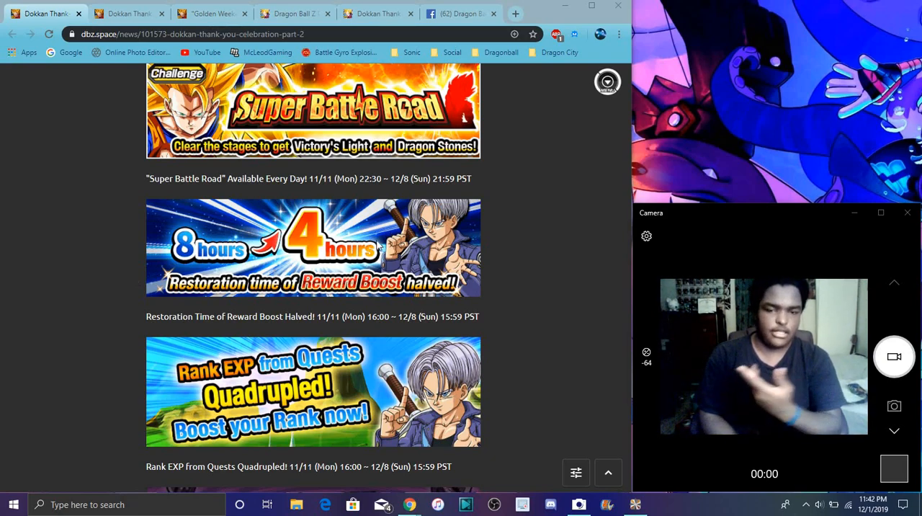
mouse_move(322, 230)
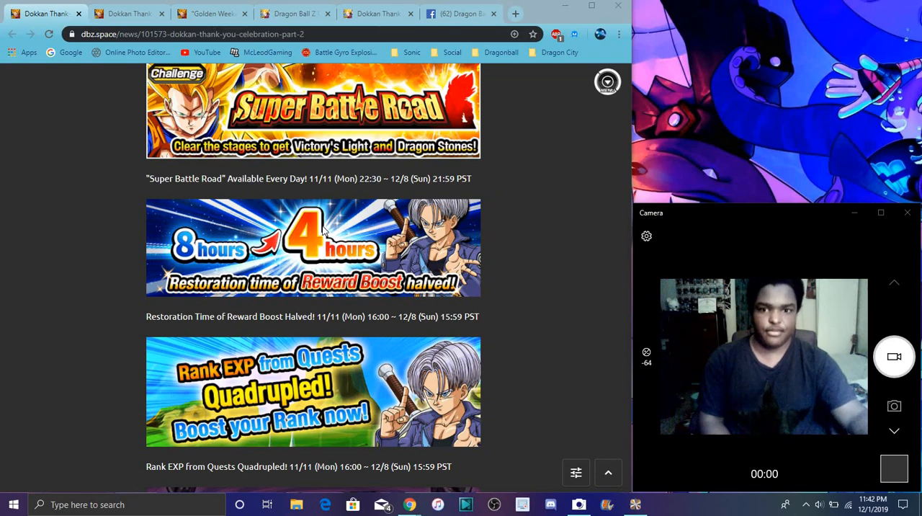
Step: Scroll to the Baba's Shop 30% off and Golden Weekend Missions banners with their closing caution notes
scroll("down", 3)
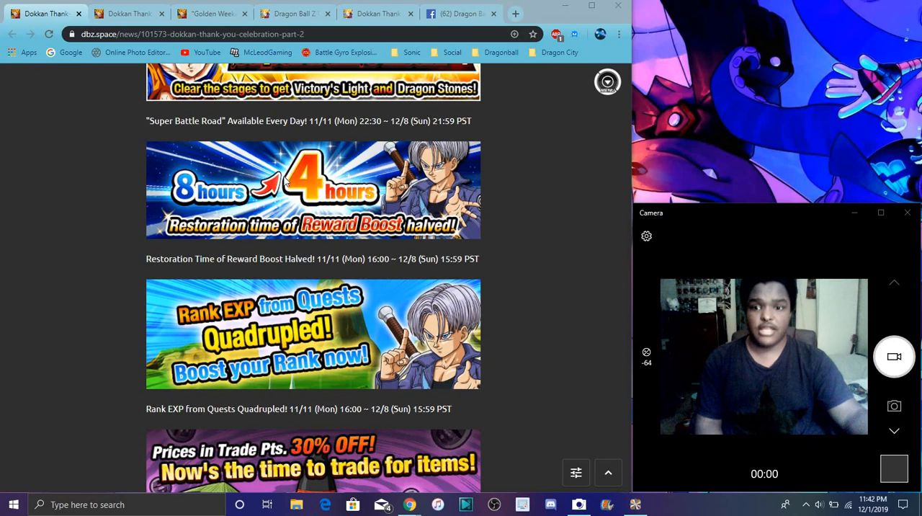
scroll("down", 3)
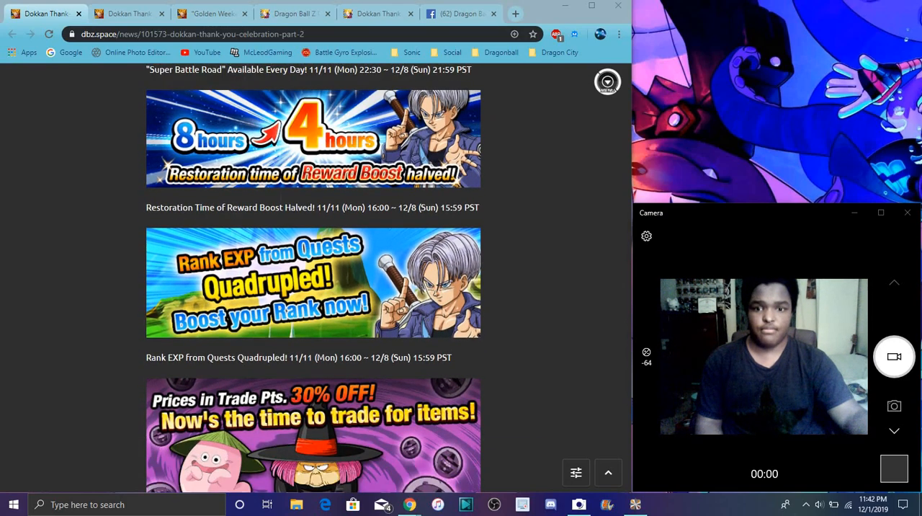
scroll("down", 3)
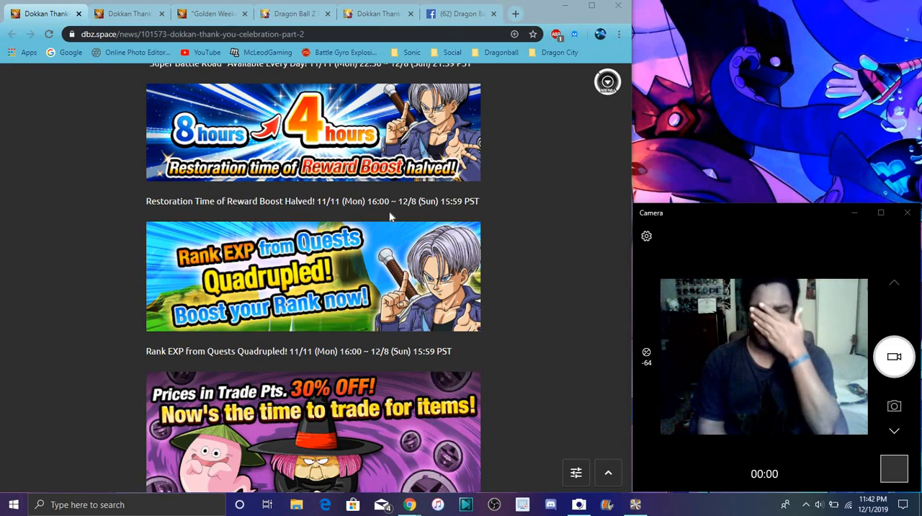
mouse_move(314, 208)
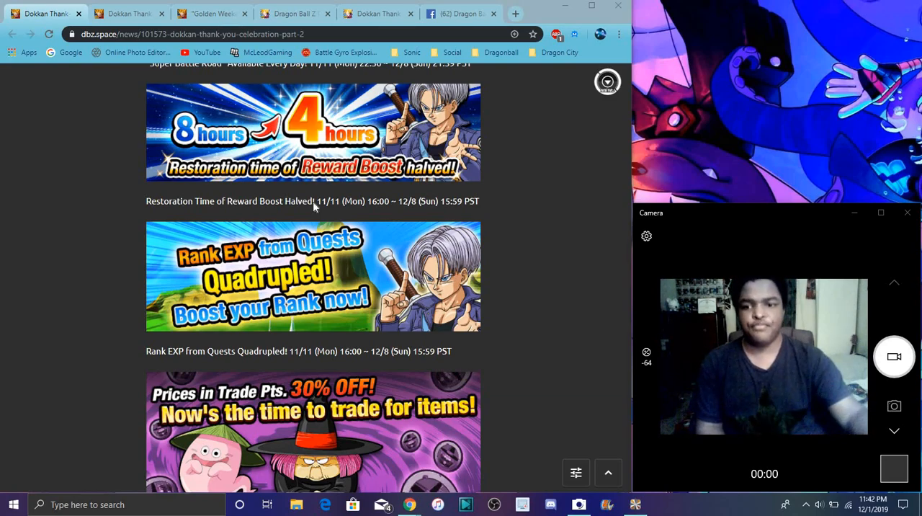
scroll("down", 3)
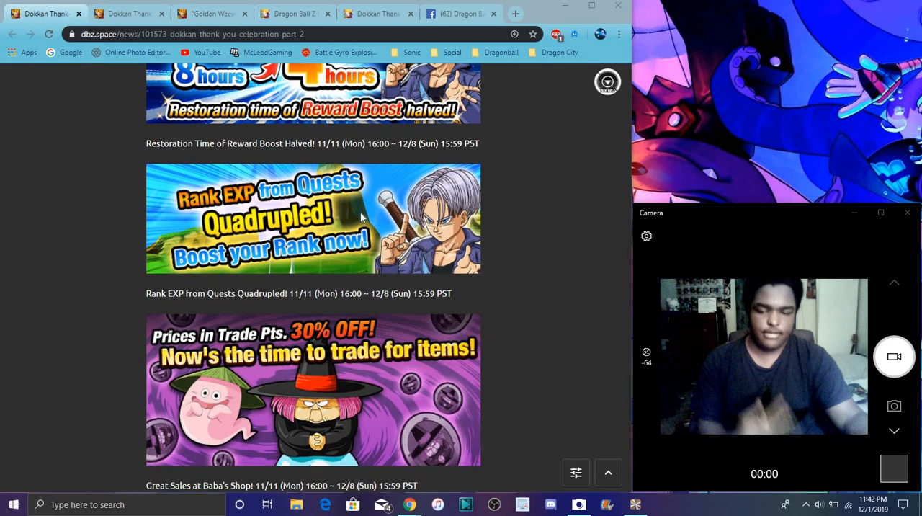
scroll("down", 3)
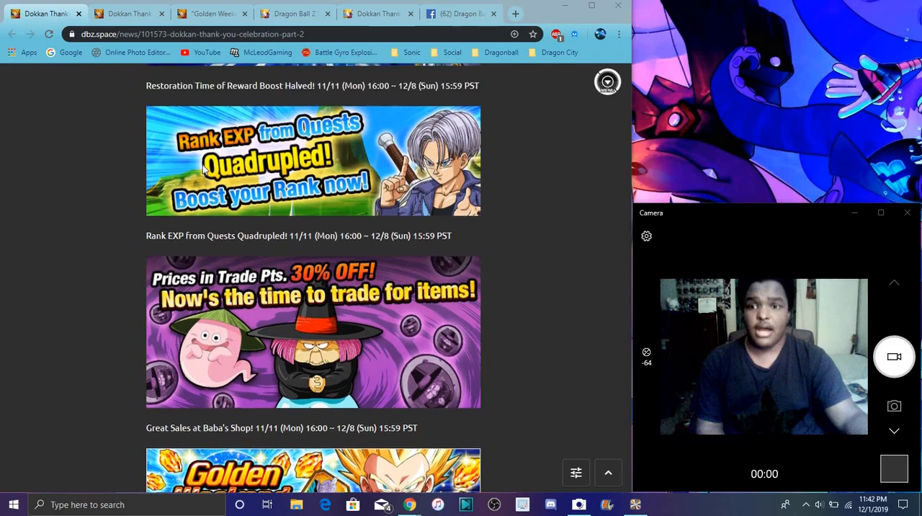
mouse_move(585, 225)
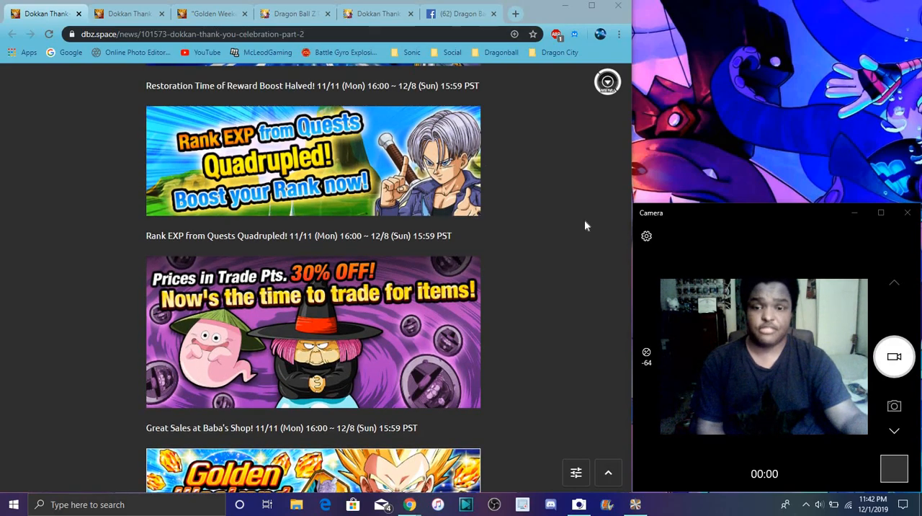
scroll("down", 3)
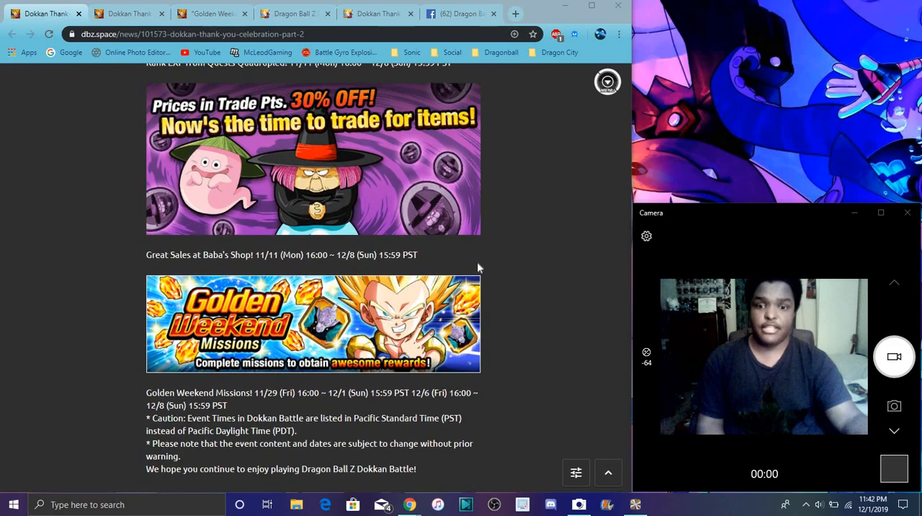
scroll("down", 3)
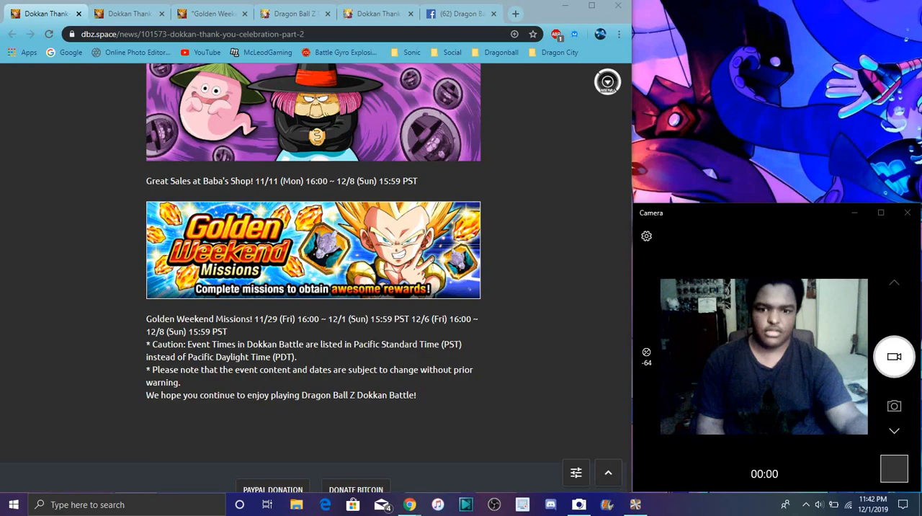
mouse_move(595, 323)
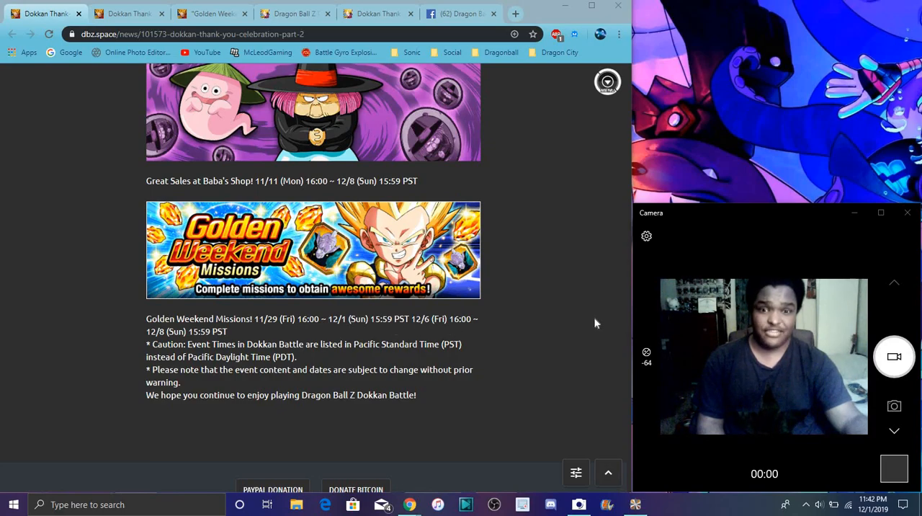
scroll("up", 3)
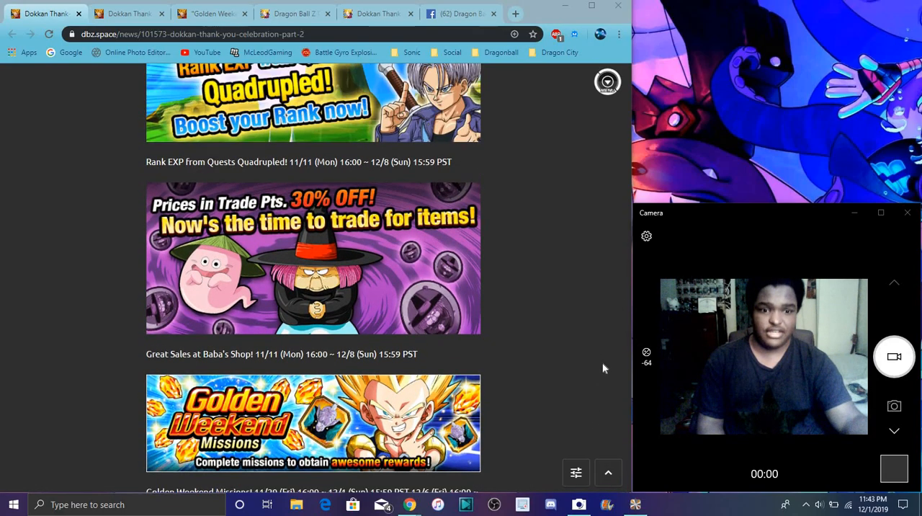
scroll("down", 3)
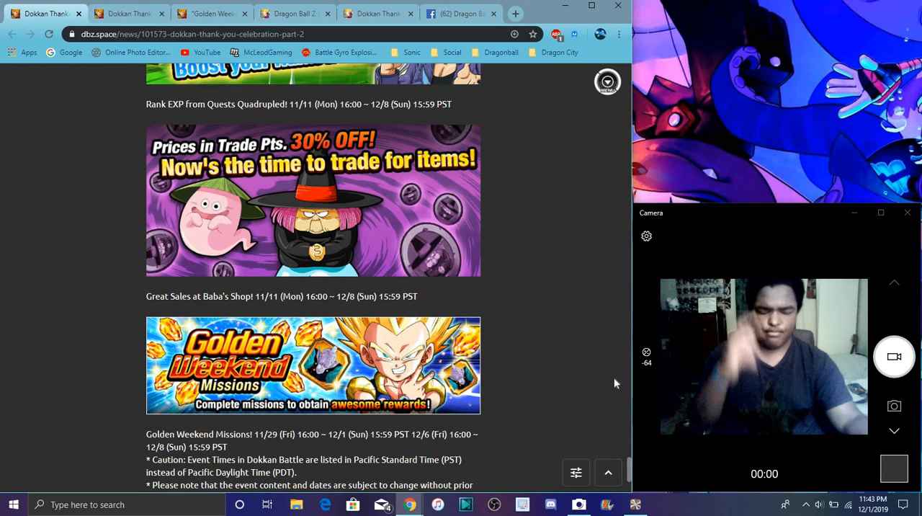
Step: Scroll back to the top, then down to the Login Bonus, Special Missions and Dragon Stones On Sale banners
scroll("up", 3)
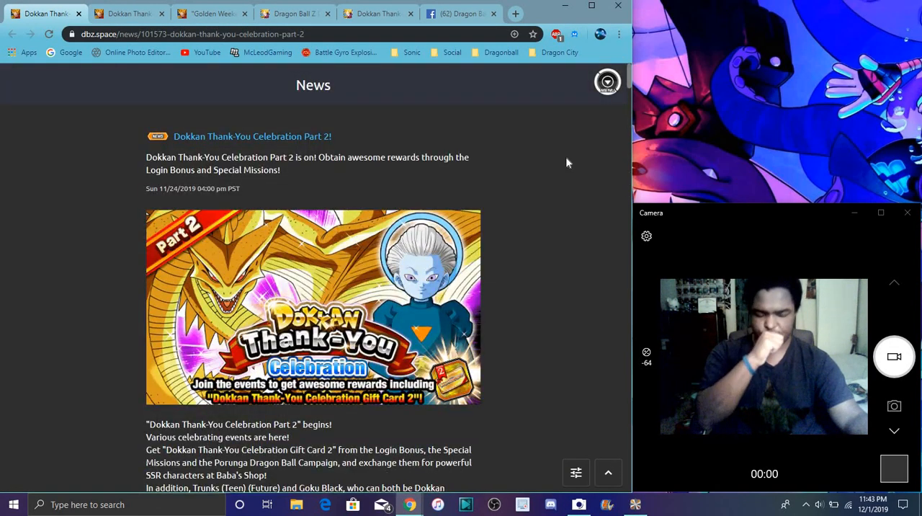
mouse_move(559, 160)
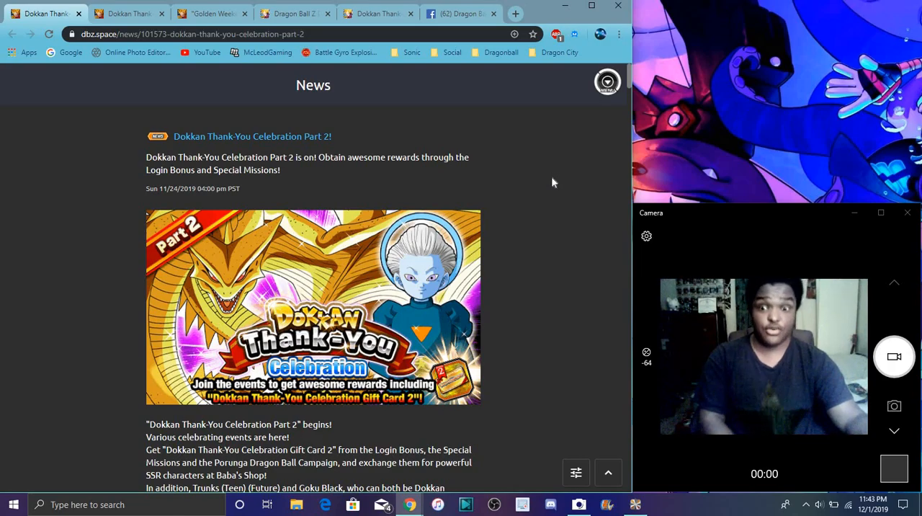
scroll("down", 3)
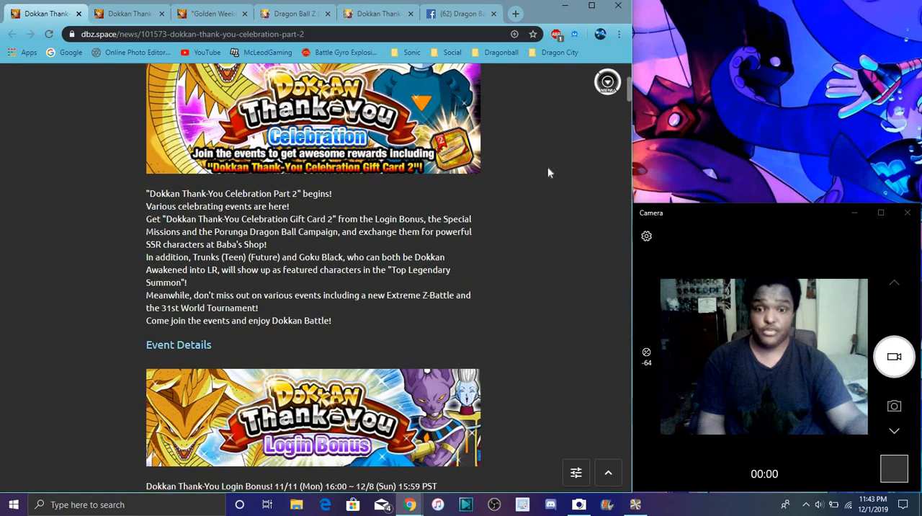
scroll("down", 3)
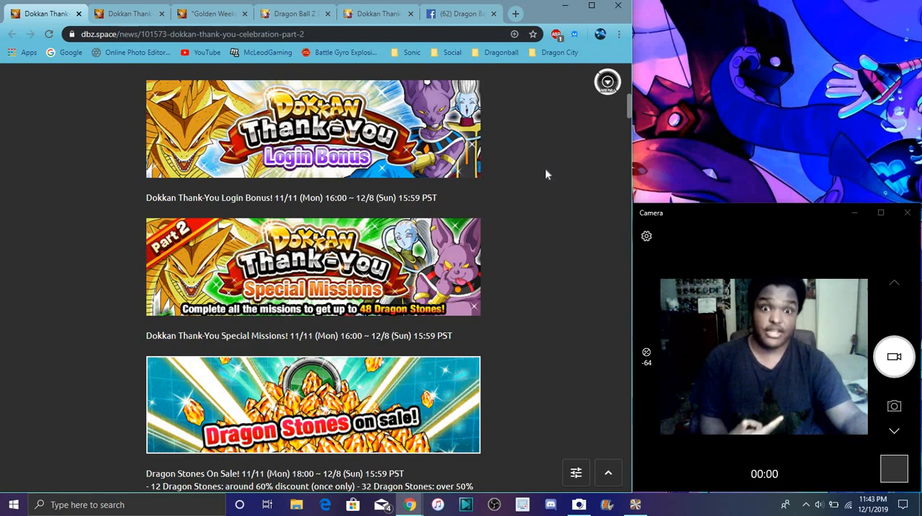
scroll("down", 3)
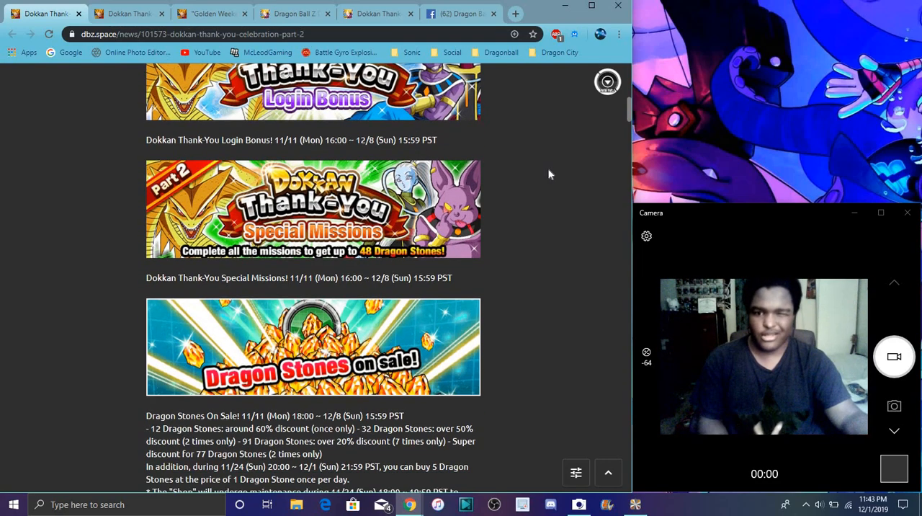
mouse_move(547, 179)
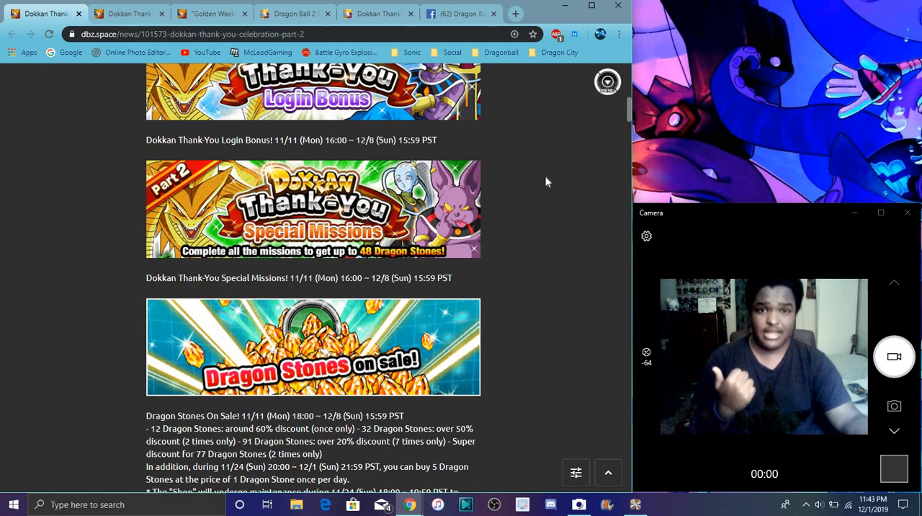
mouse_move(504, 263)
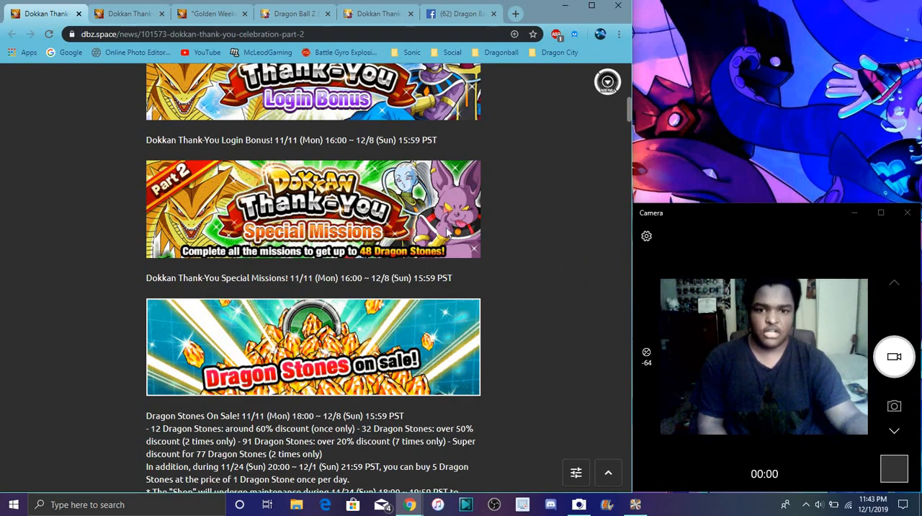
mouse_move(478, 287)
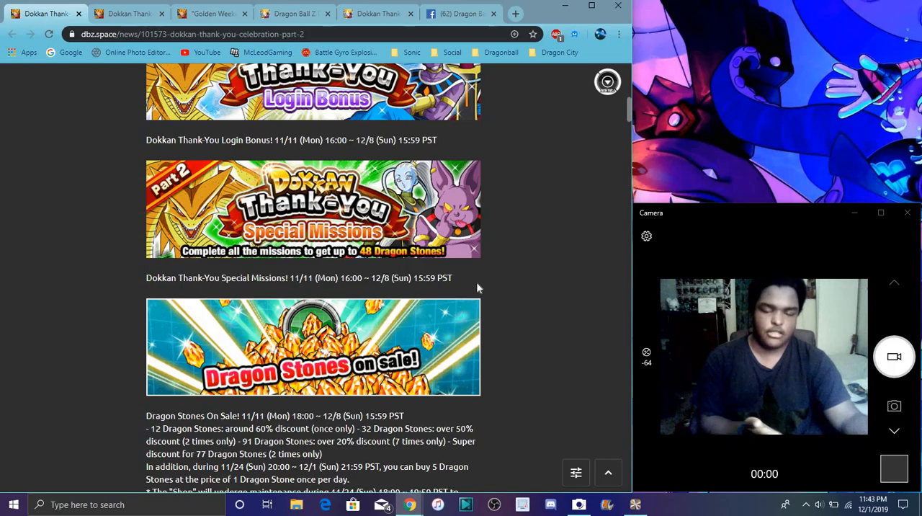
Step: Scroll down the post toward the Extreme Z-Battle event banner
scroll("down", 3)
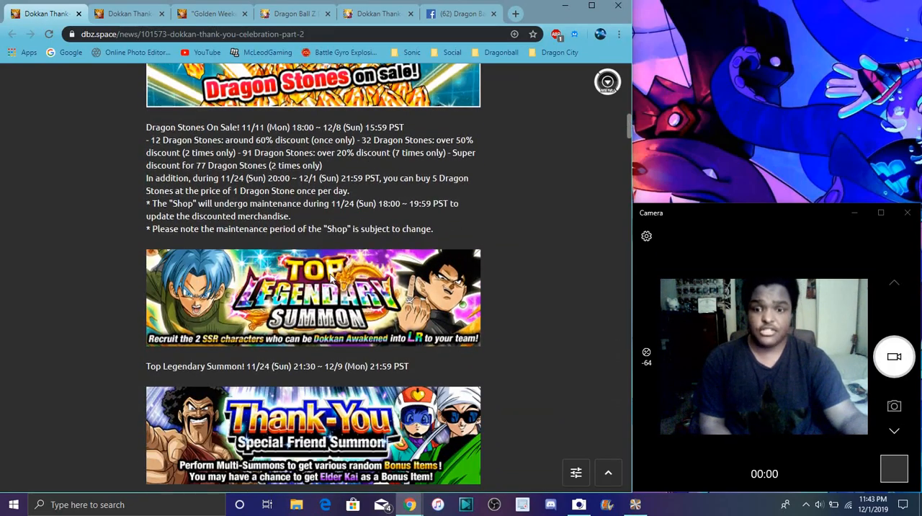
scroll("down", 3)
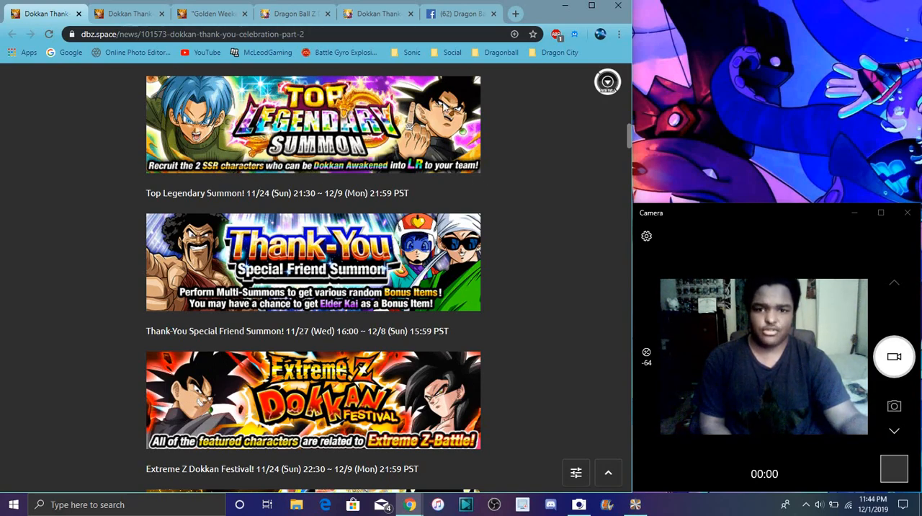
mouse_move(530, 219)
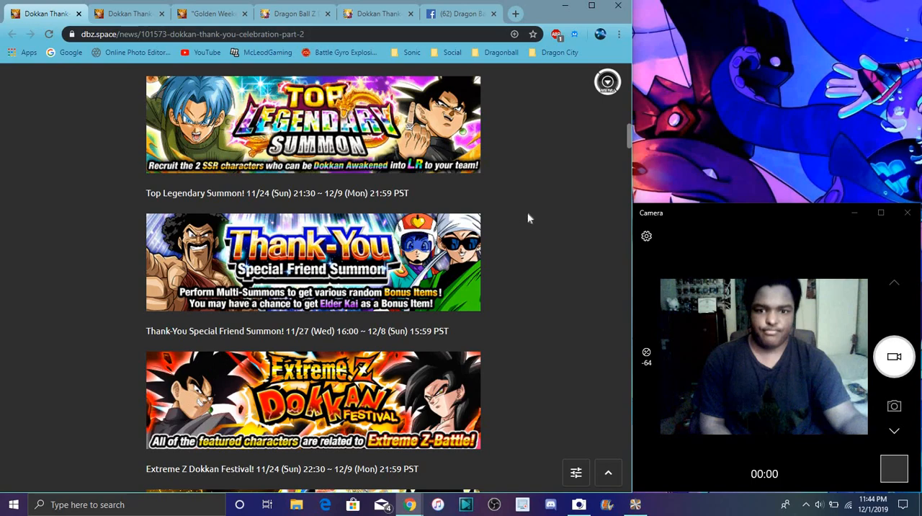
scroll("down", 3)
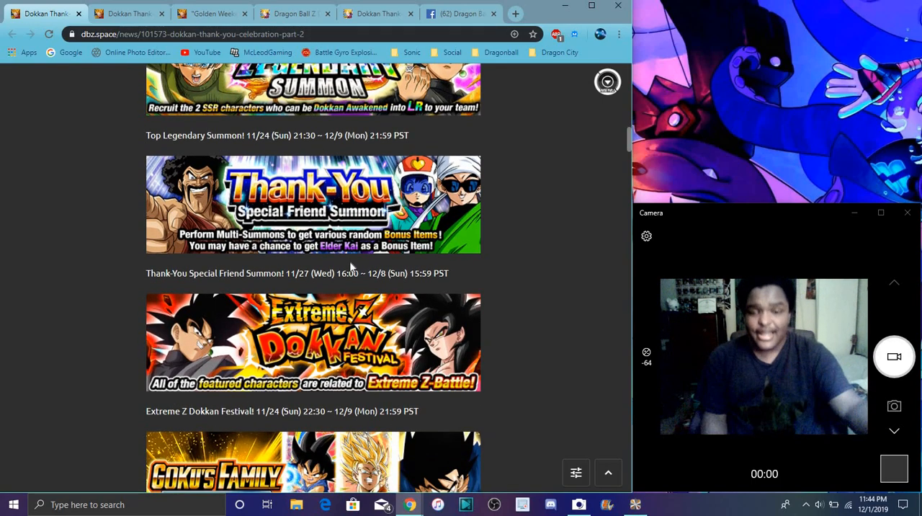
scroll("down", 3)
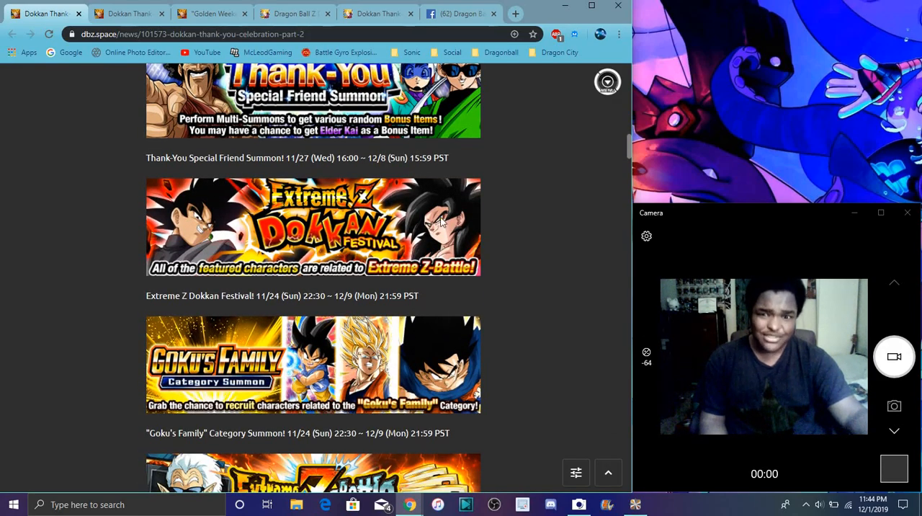
scroll("down", 3)
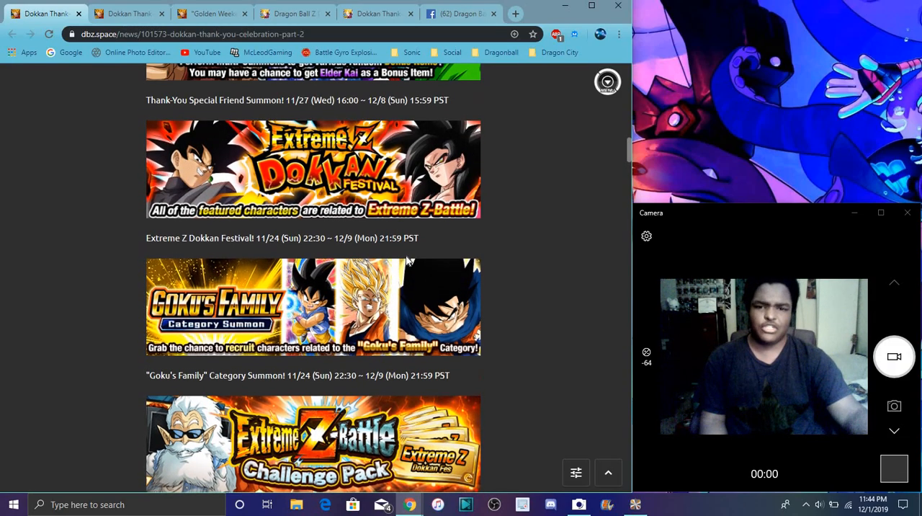
scroll("down", 3)
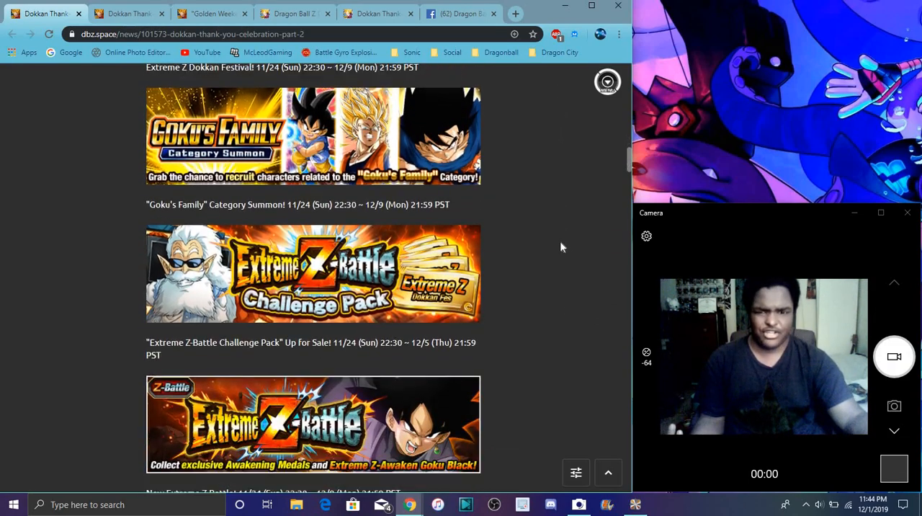
scroll("down", 3)
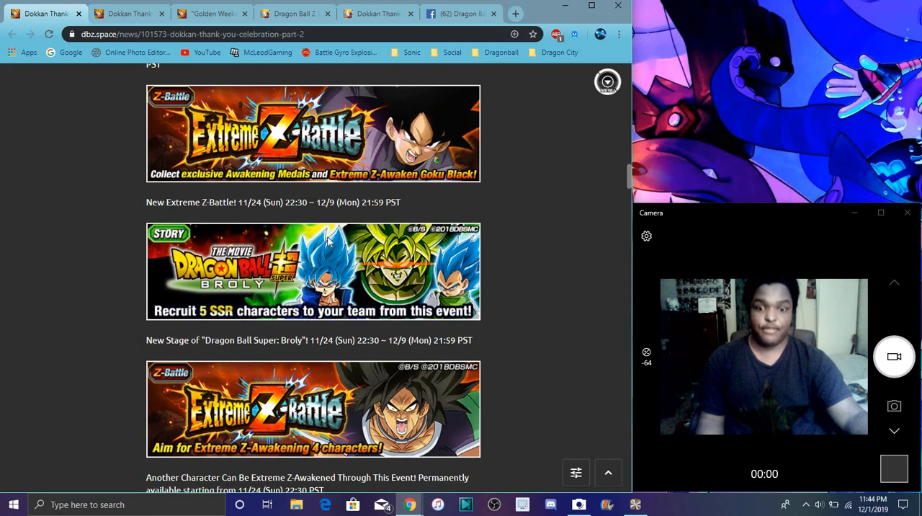
mouse_move(448, 366)
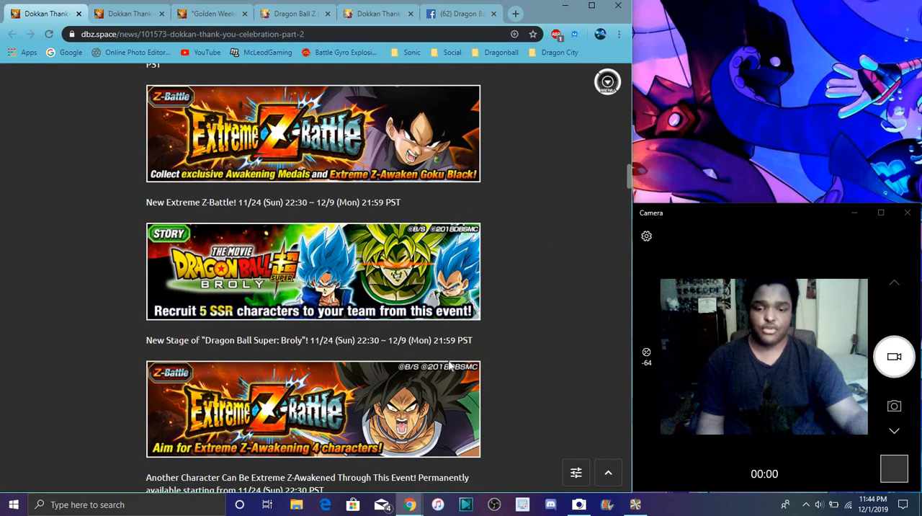
mouse_move(392, 335)
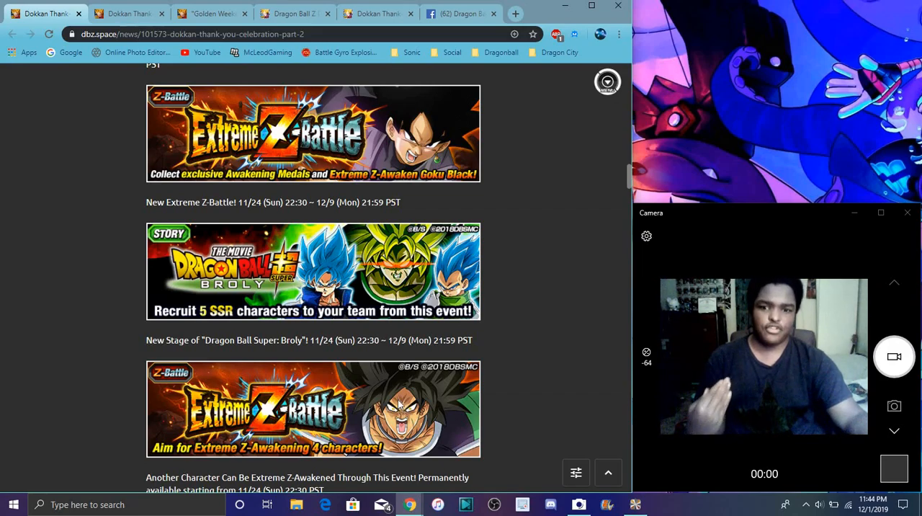
Step: Continue until the Magical Girl Fighters and Goku and Friends Are Back banners are showing
scroll("down", 3)
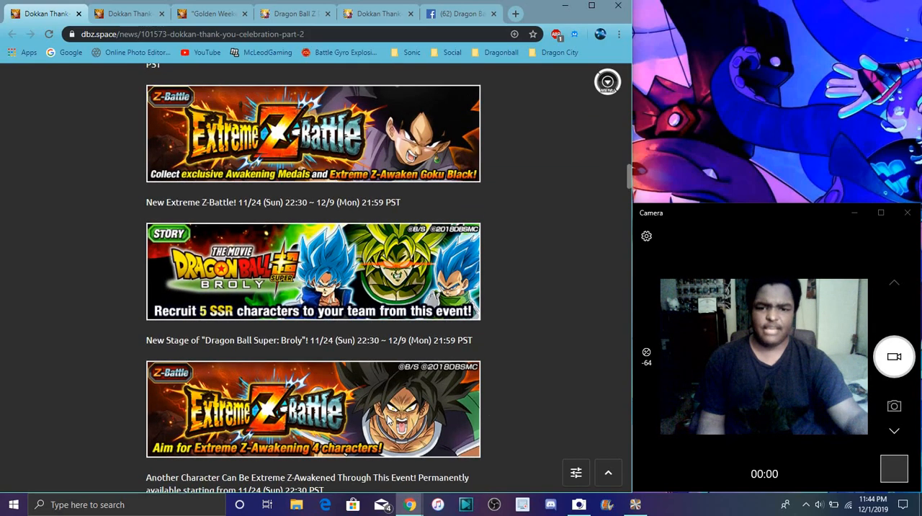
mouse_move(582, 253)
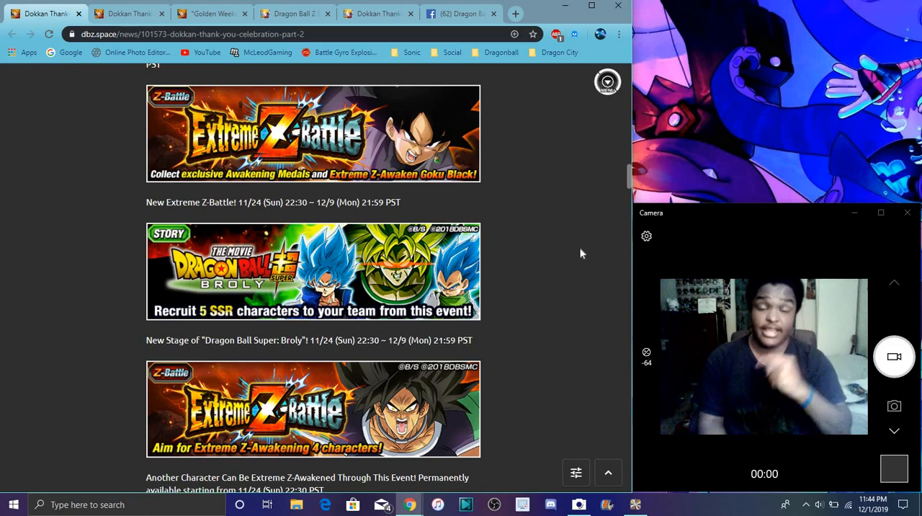
scroll("down", 3)
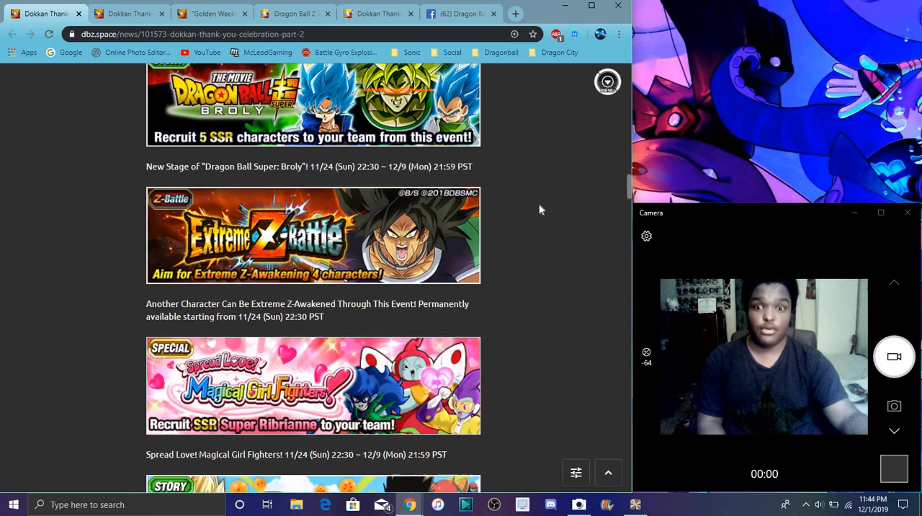
scroll("down", 3)
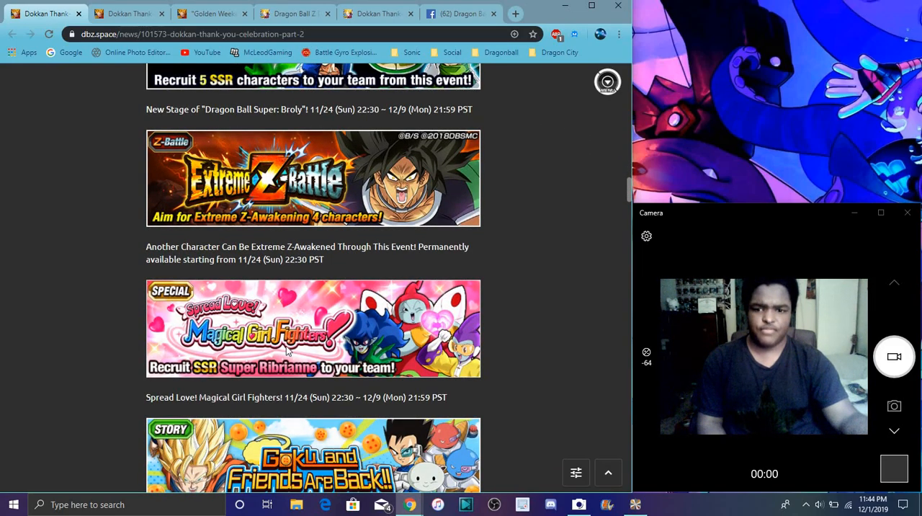
mouse_move(435, 380)
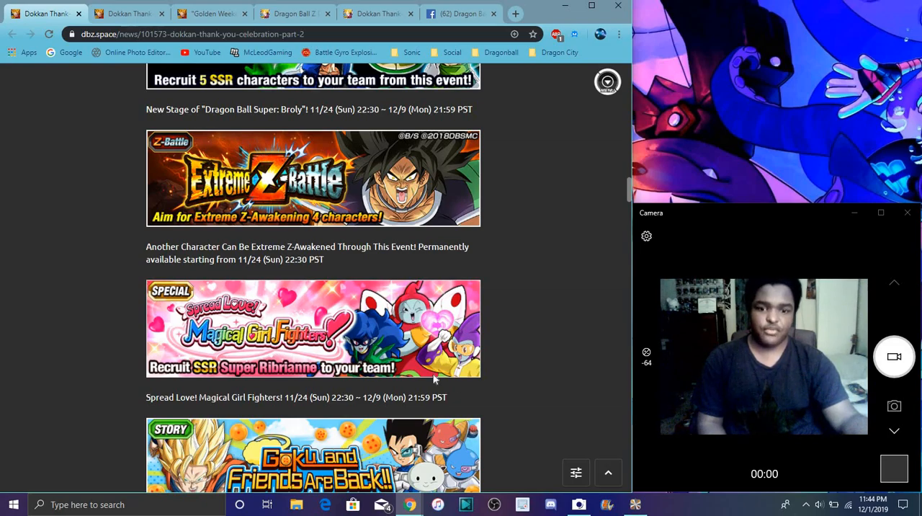
scroll("up", 3)
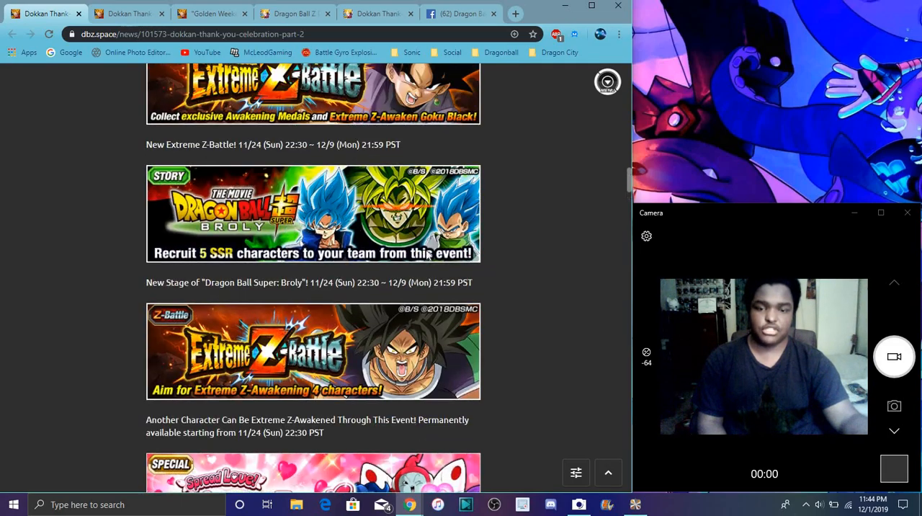
scroll("down", 3)
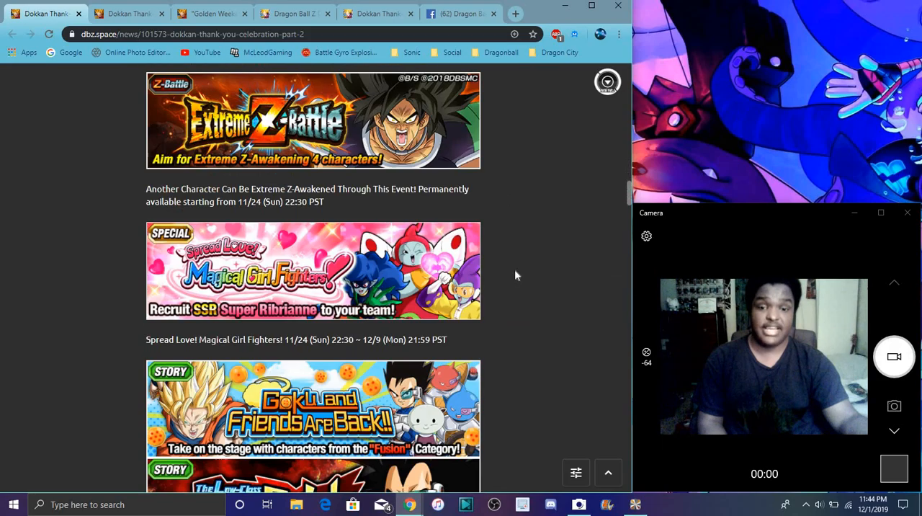
Step: Scroll past the World Tournament banners to the Bizarre Rabbit Mob, Adventure of Gratitude and Super Thank-You Packs banners
scroll("down", 3)
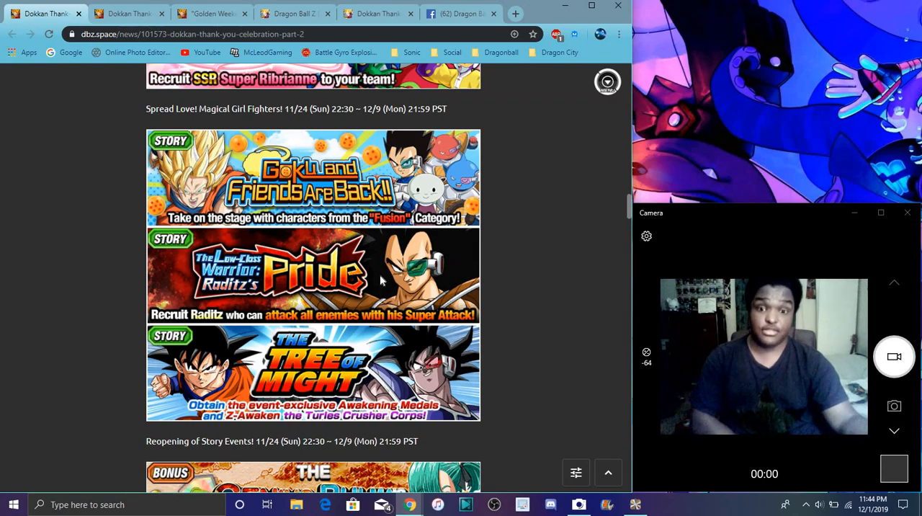
scroll("down", 3)
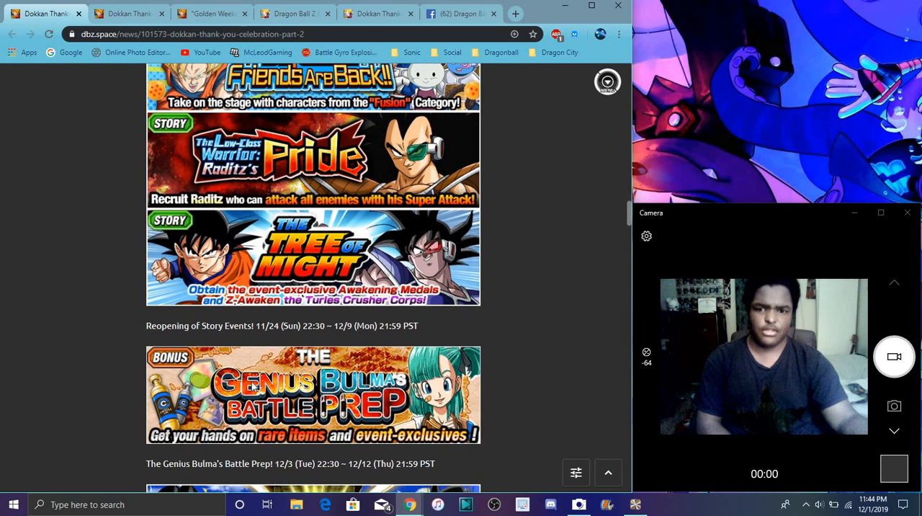
mouse_move(277, 267)
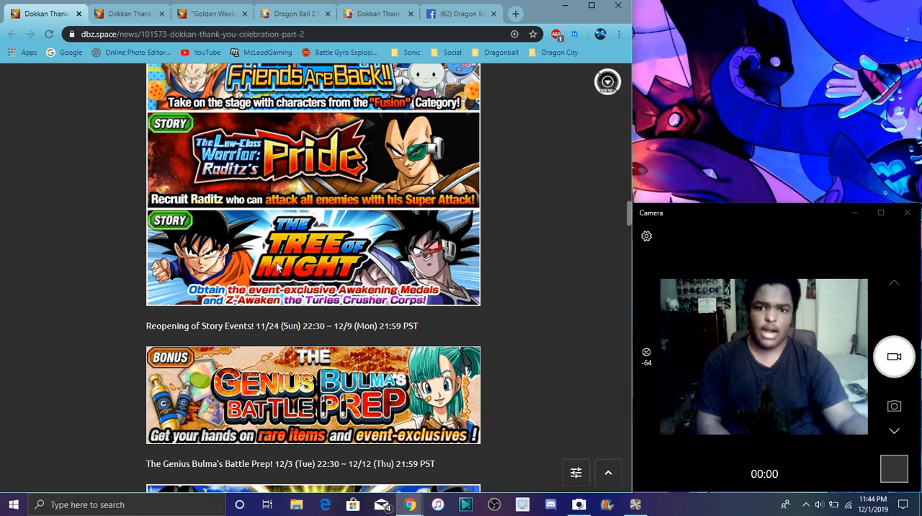
scroll("down", 3)
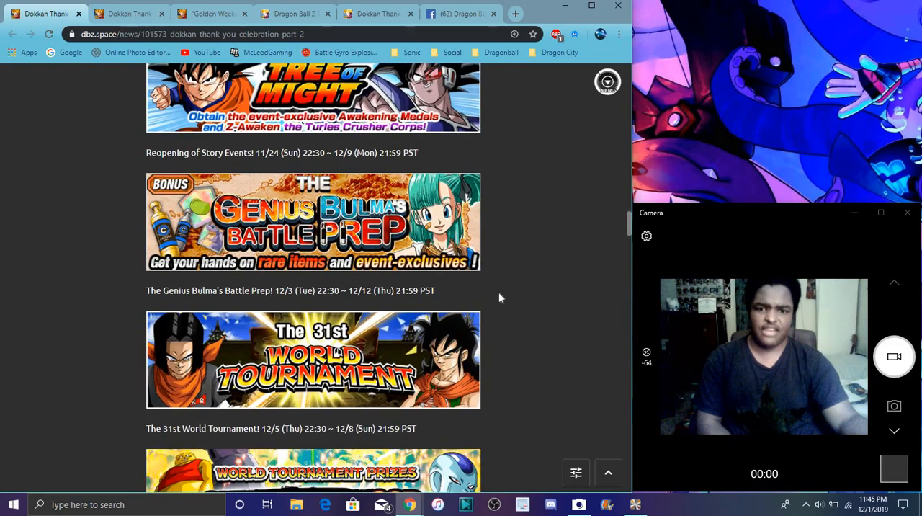
scroll("down", 3)
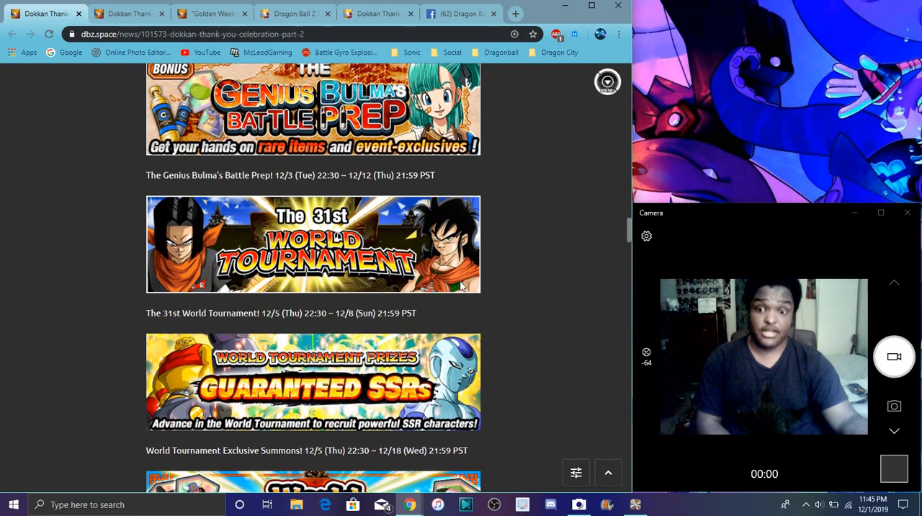
mouse_move(547, 329)
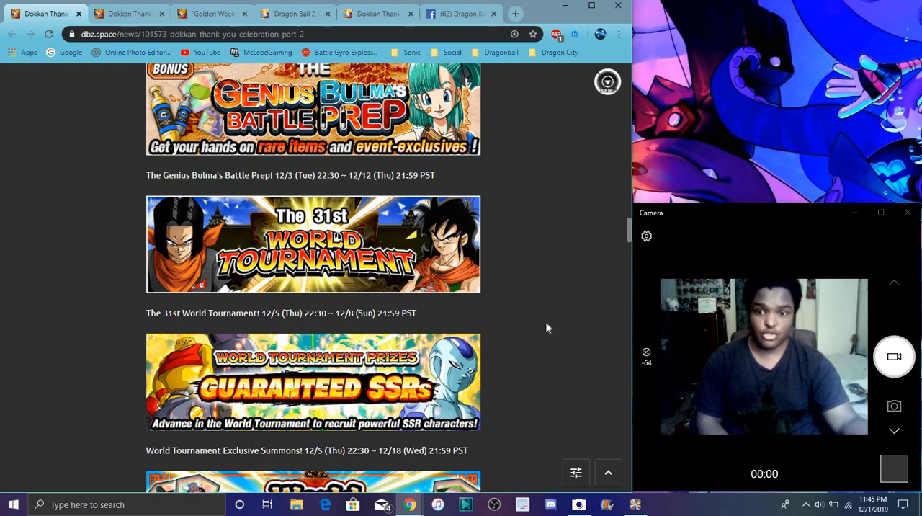
scroll("down", 3)
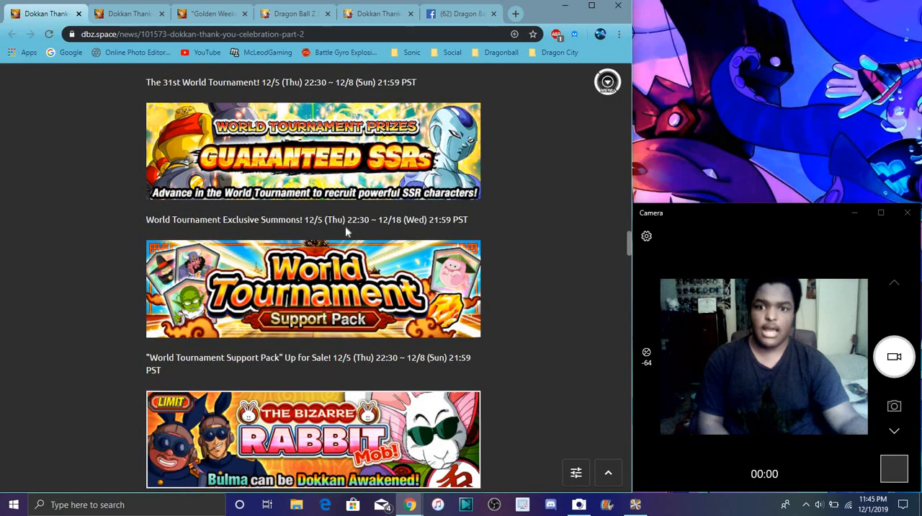
scroll("up", 3)
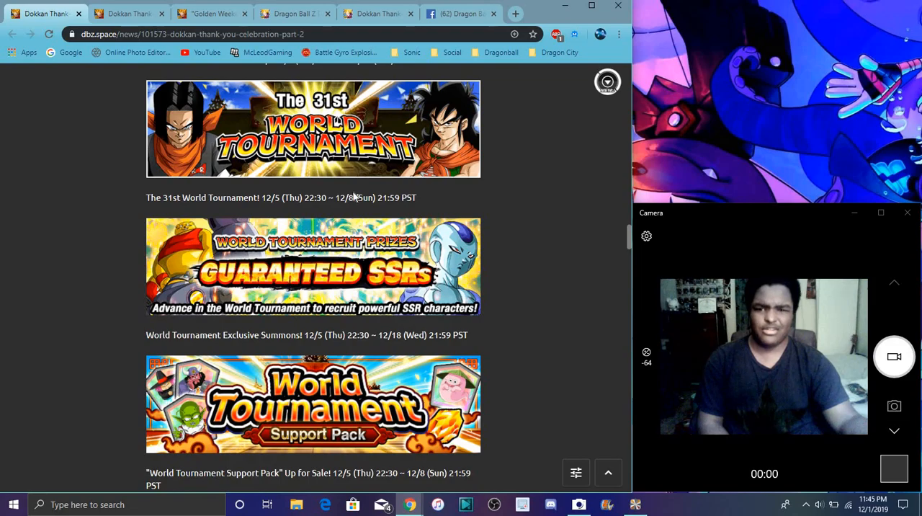
scroll("down", 3)
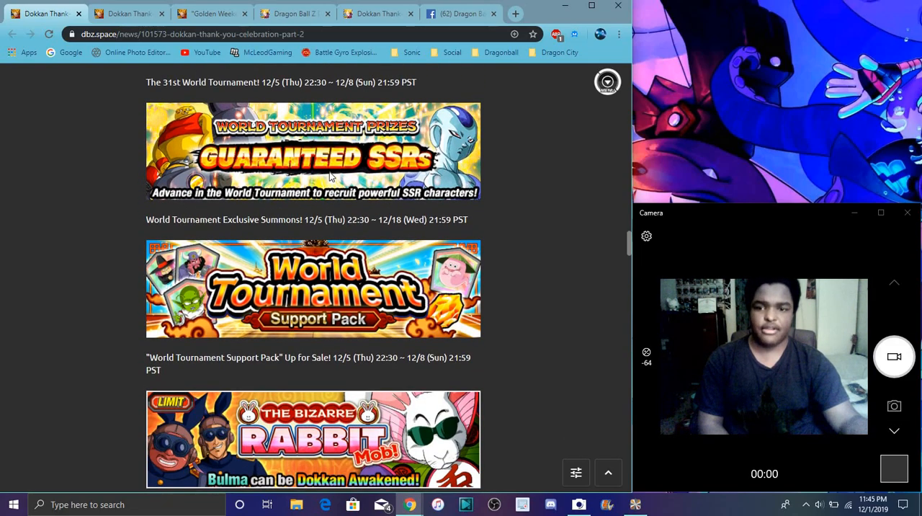
mouse_move(574, 281)
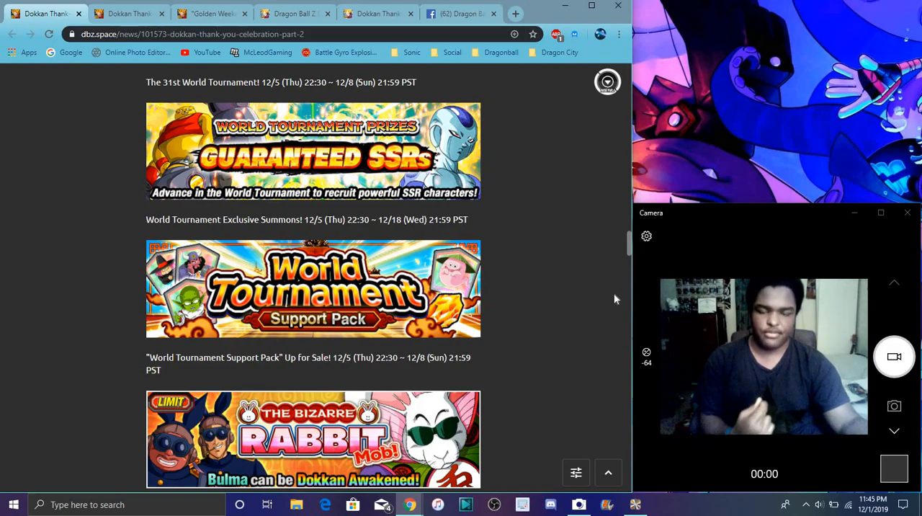
scroll("down", 3)
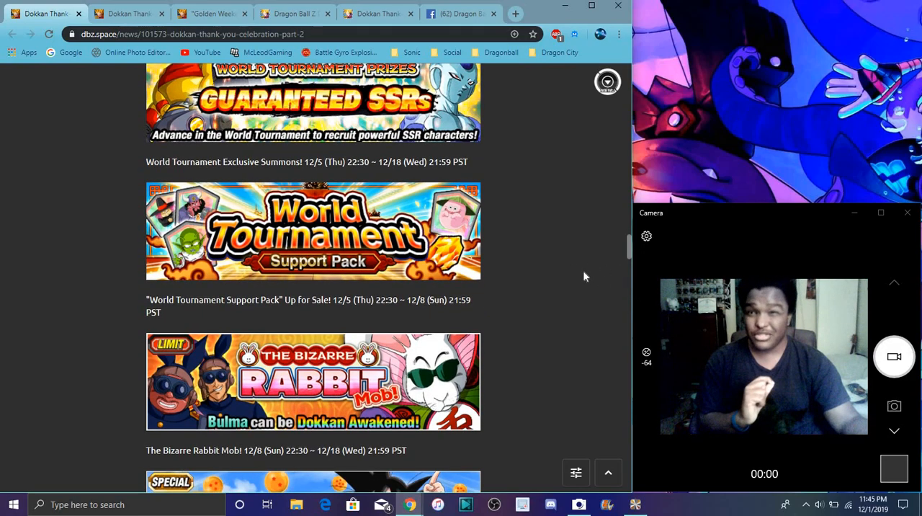
scroll("down", 3)
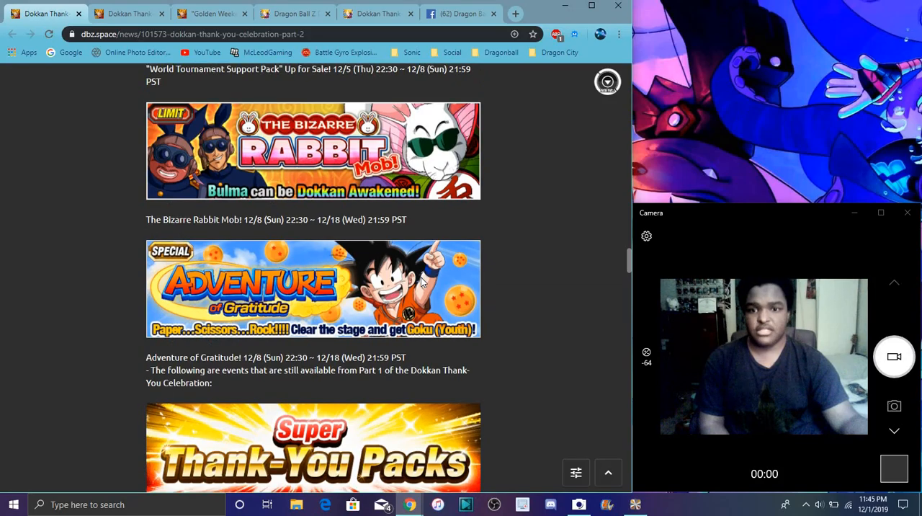
scroll("down", 3)
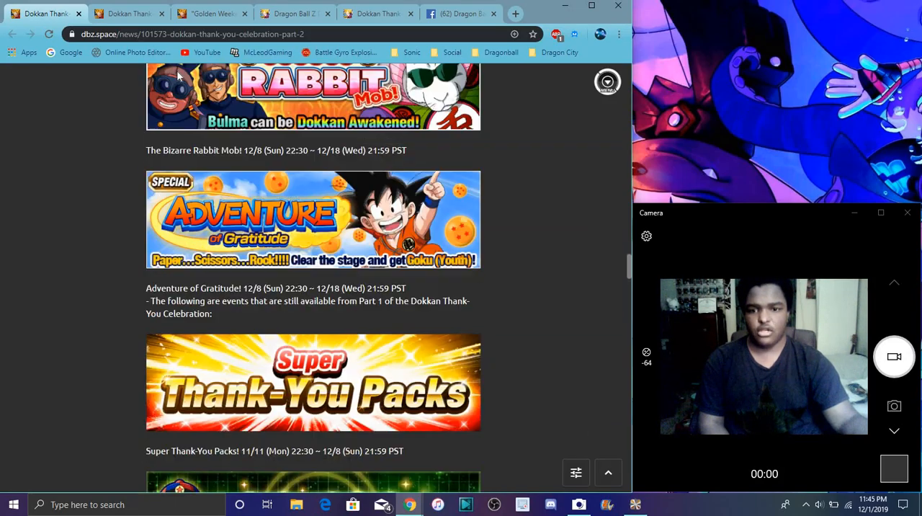
Step: Review the Special Missions Part 2, Golden Weekend Missions and Dokkan wiki new cards tabs
left_click(128, 13)
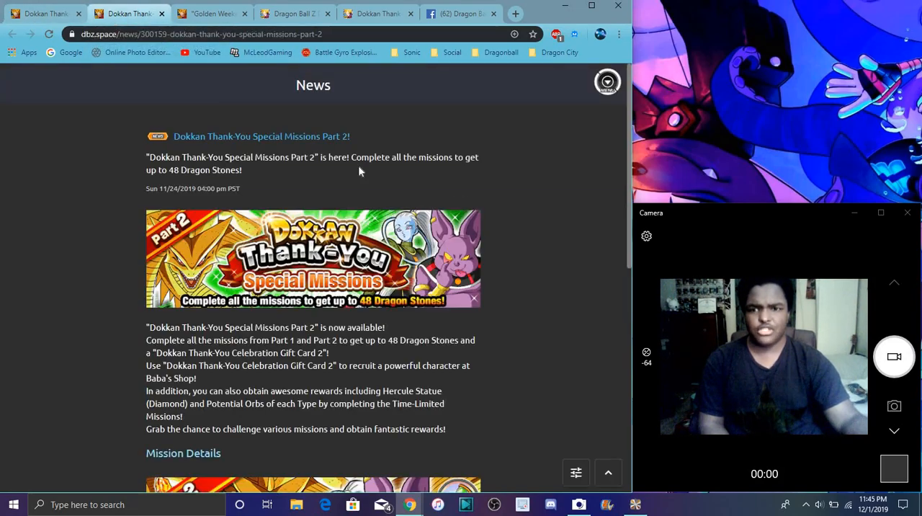
left_click(211, 13)
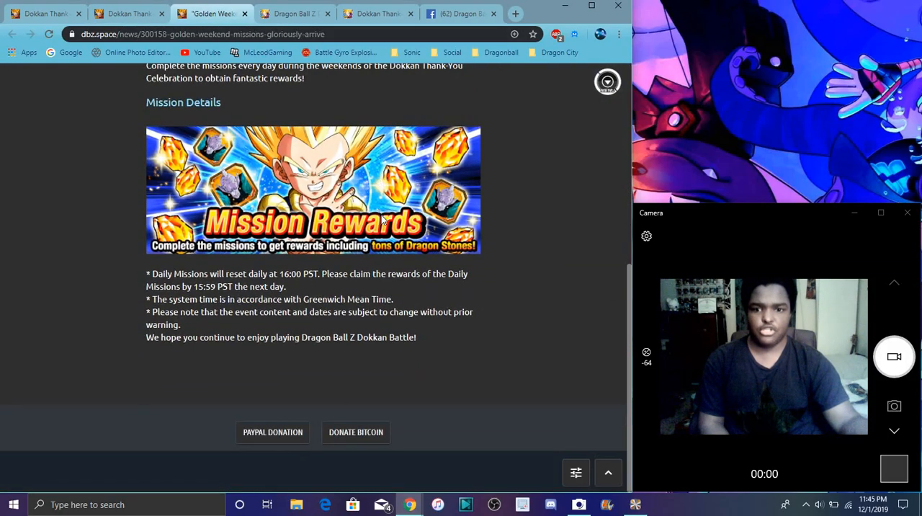
scroll("up", 3)
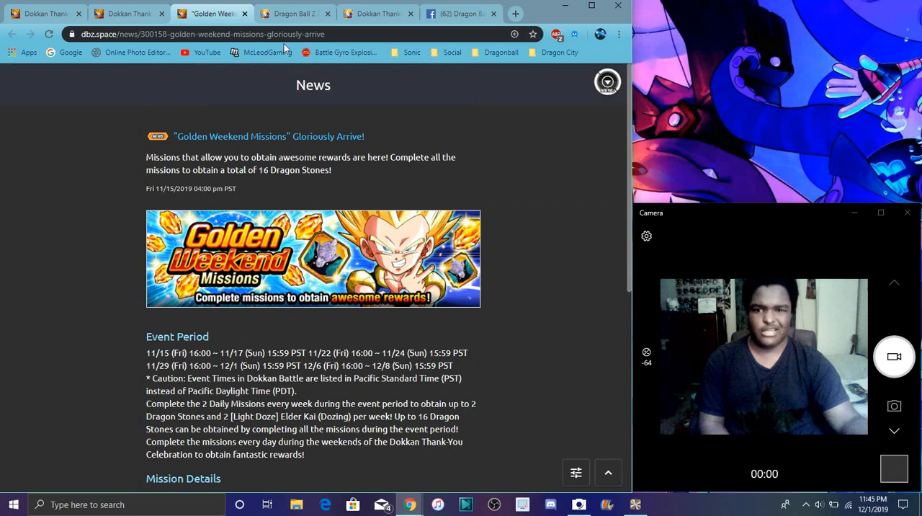
left_click(295, 13)
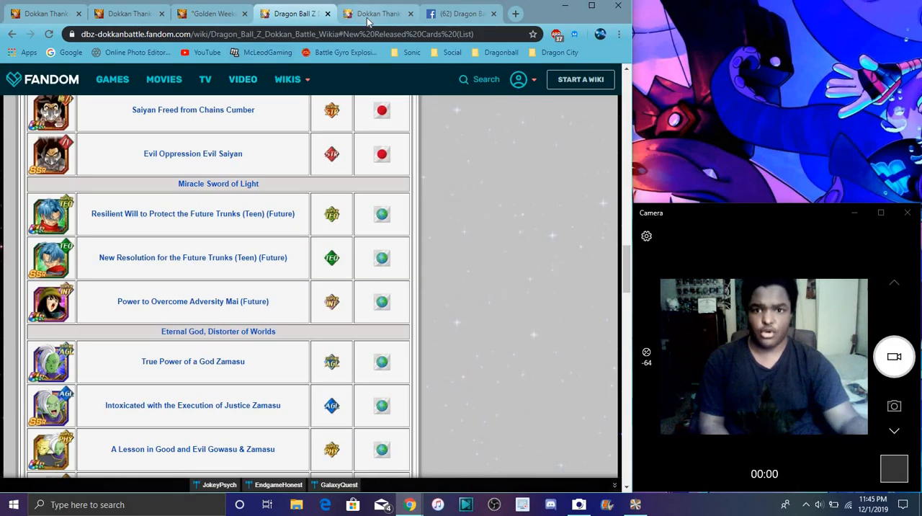
Step: Switch to the wiki Dragon Stones tally and scroll to the Dual Dokkan Festival 20 Dragon Stones bonus
left_click(378, 13)
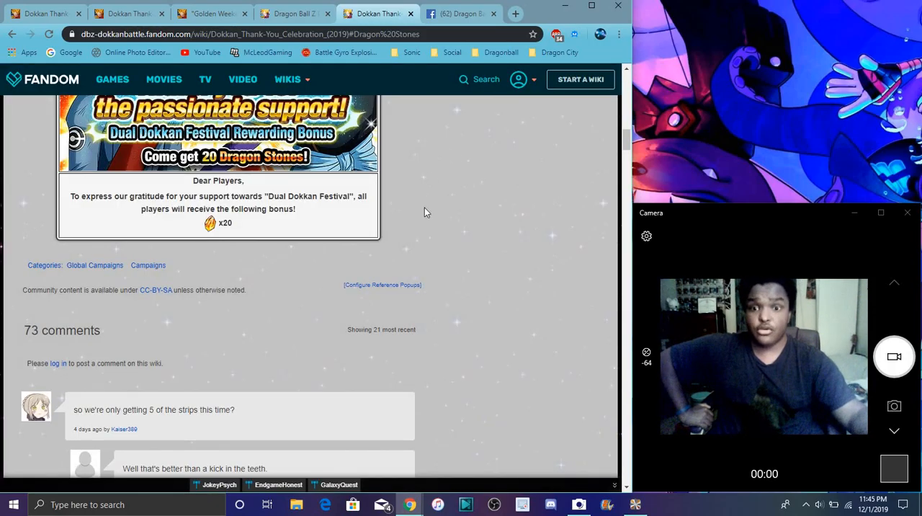
scroll("up", 3)
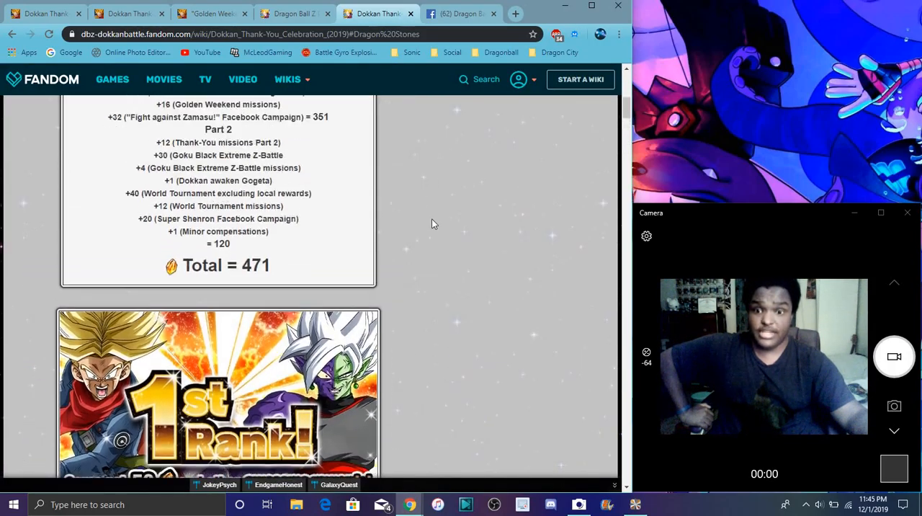
scroll("down", 3)
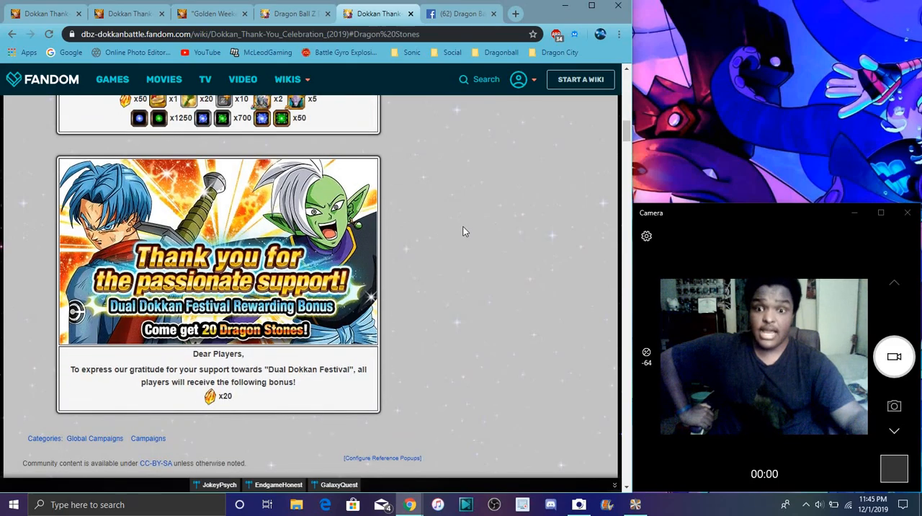
Step: Check the Dokkan Battle Facebook tab, then return to the Thank-You Celebration Part 2 post at its top
left_click(461, 13)
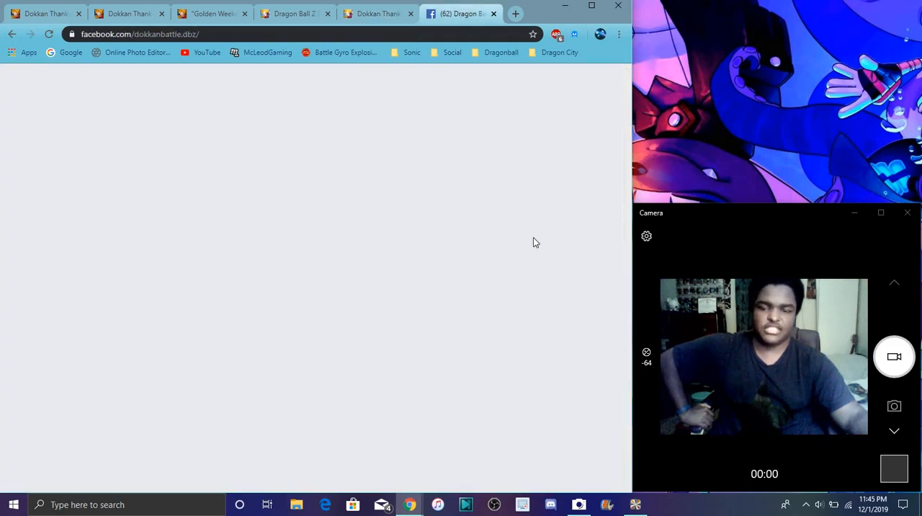
mouse_move(382, 271)
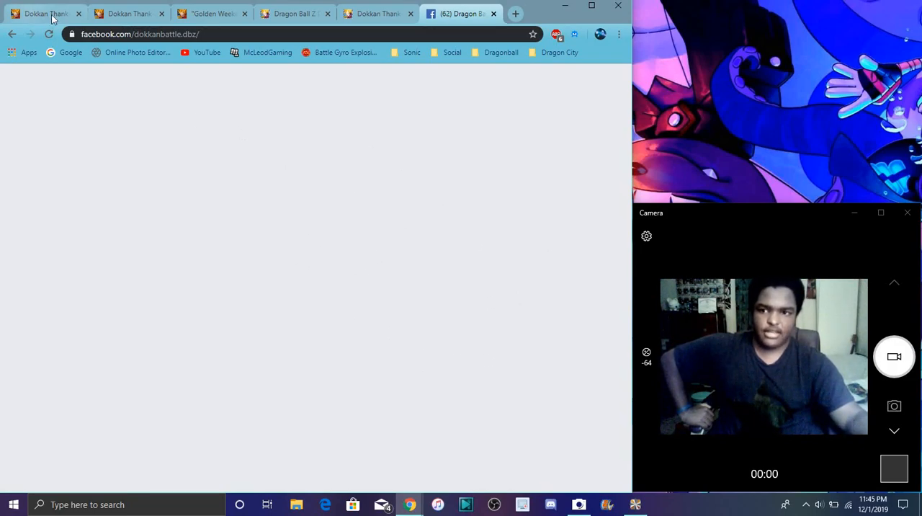
left_click(44, 13)
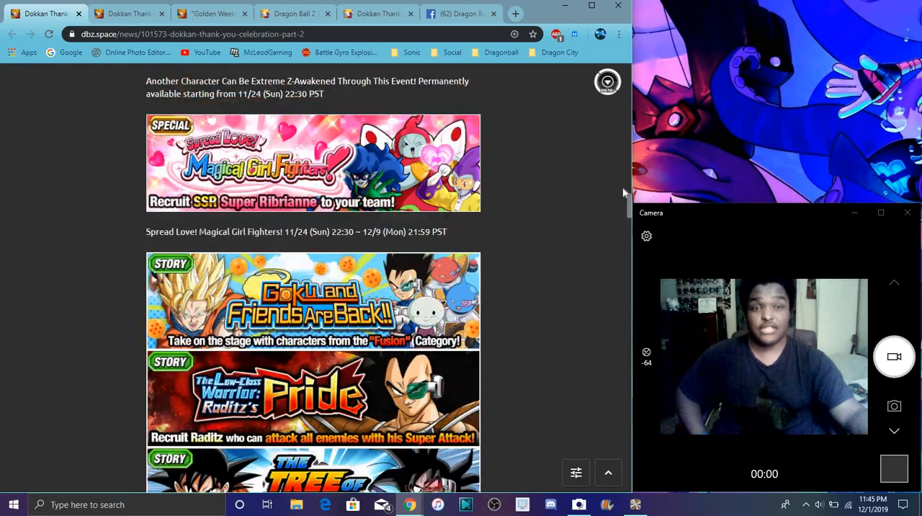
scroll("up", 3)
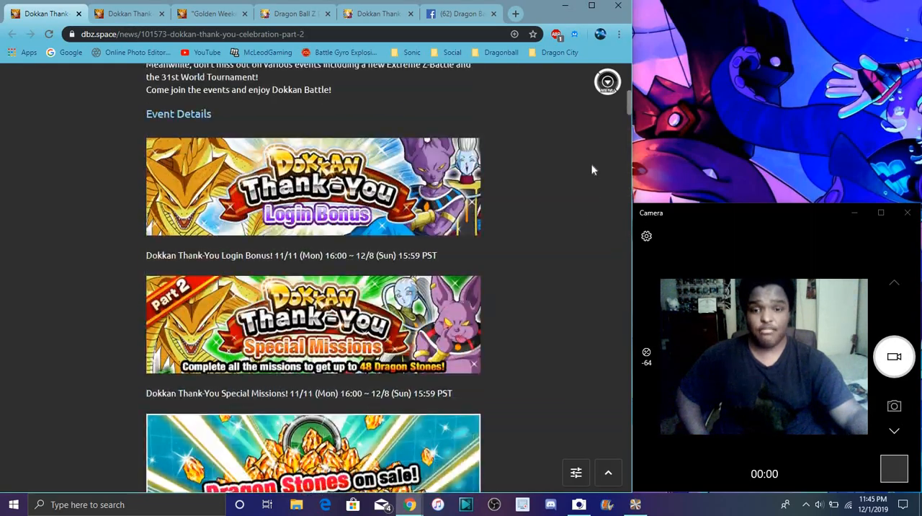
scroll("up", 3)
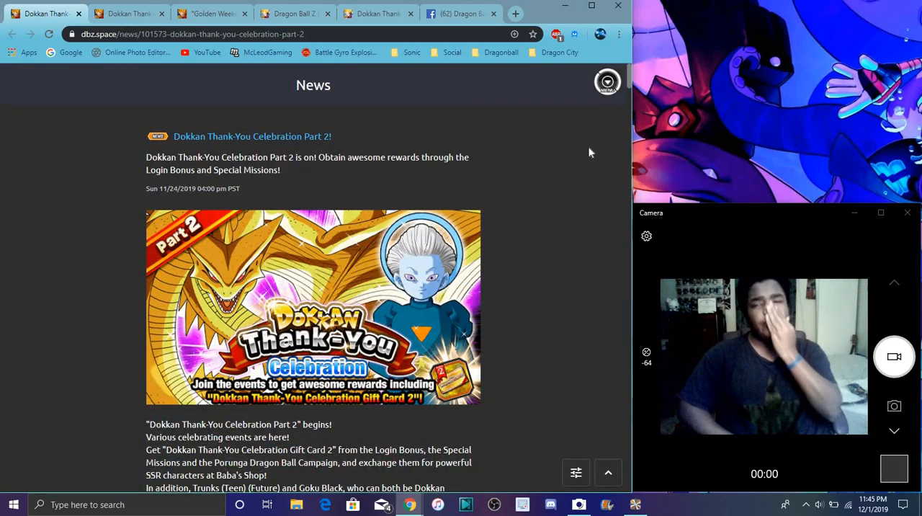